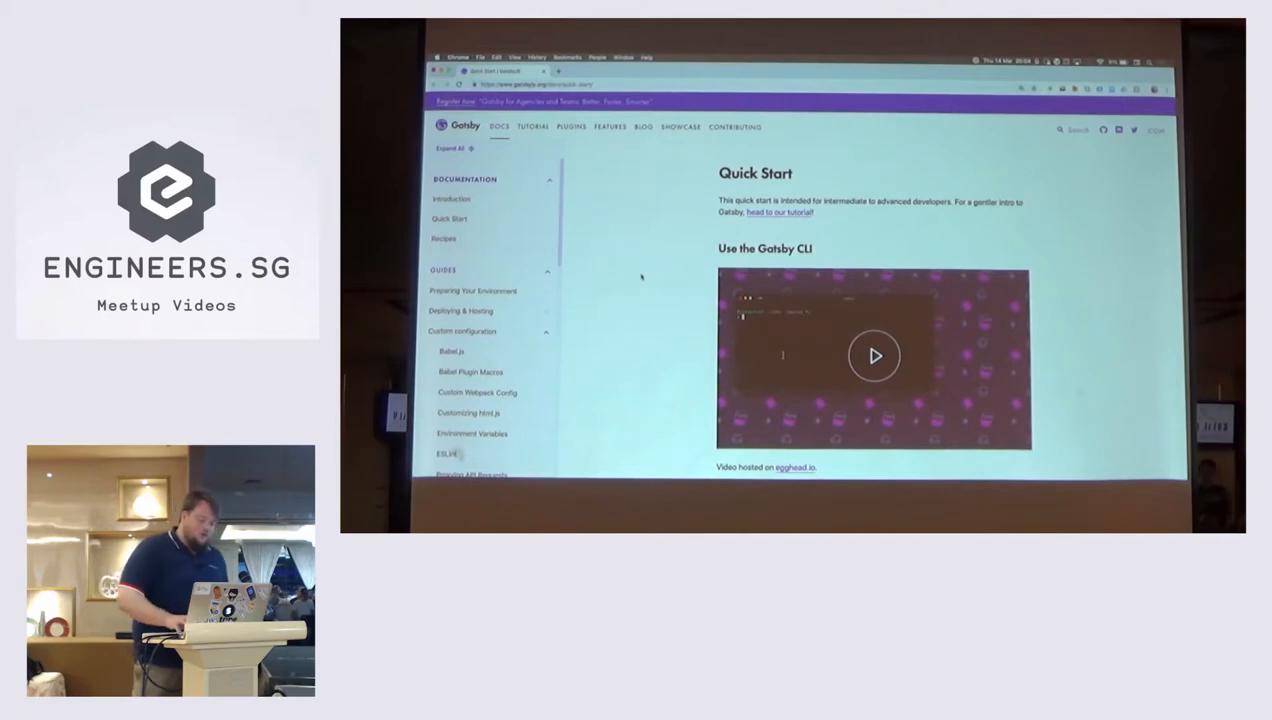
Step: Run `gatsby new gatsby-singapore` in Terminal to clone the starter site
scroll("down", 3)
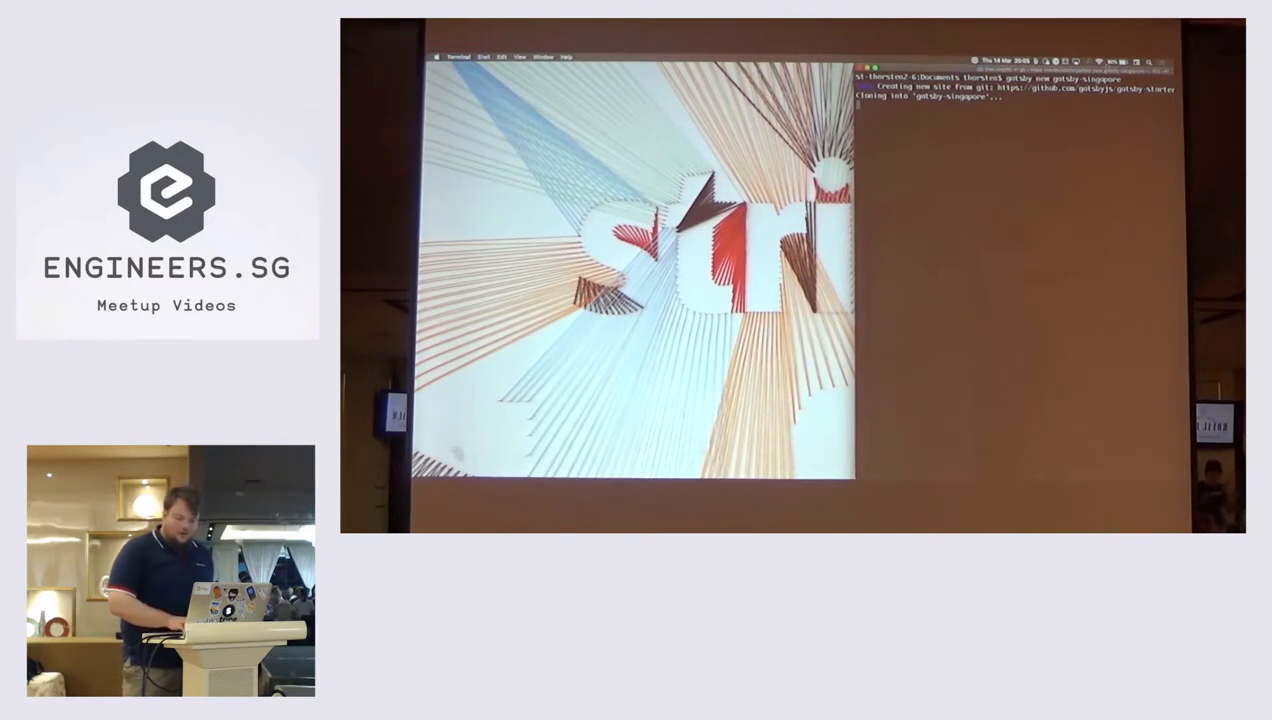
left_click(1098, 61)
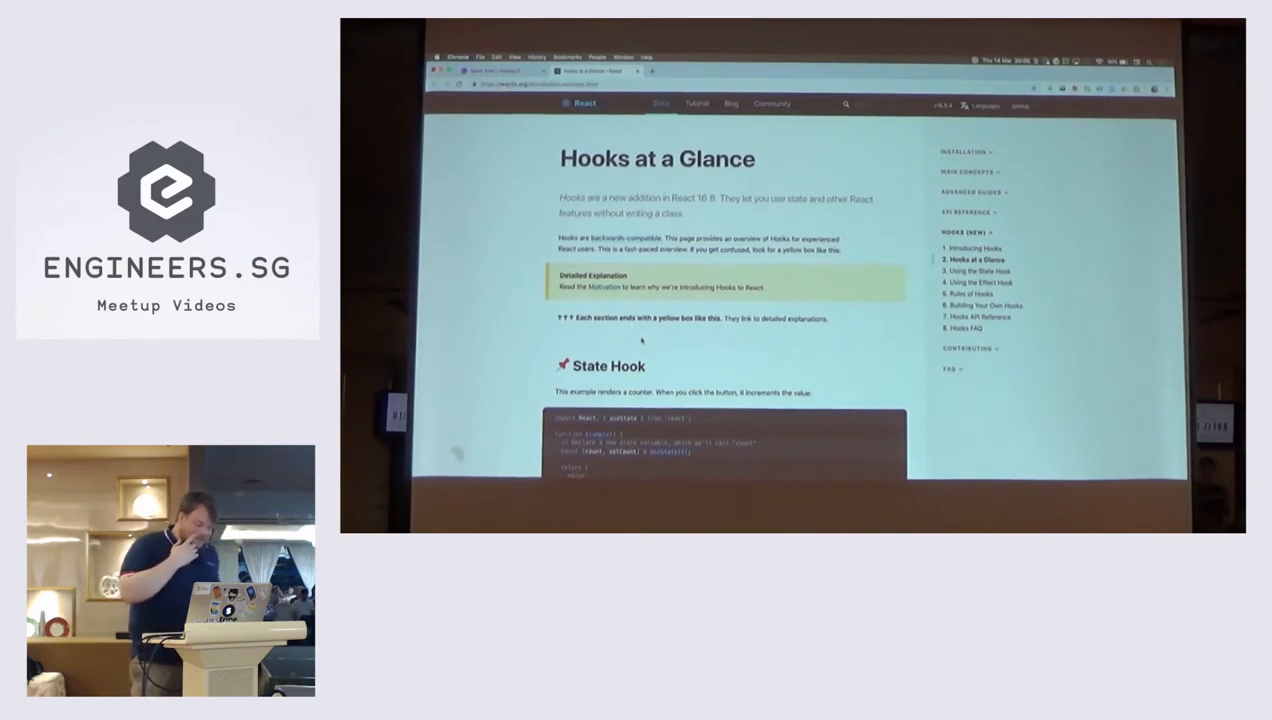
Step: Scroll the React Hooks at a Glance page down to the State Hook counter example
scroll("down", 3)
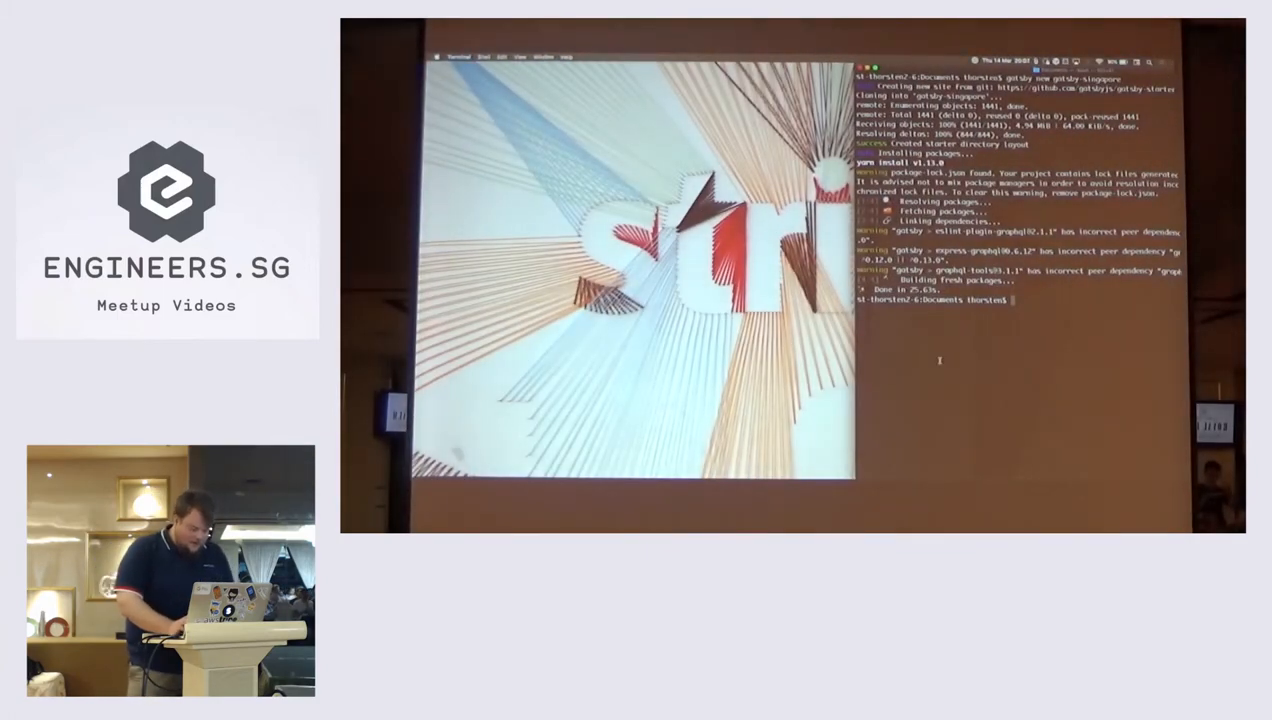
Step: Launch VS Code with `code` and open the gatsby-singapore folder as the project
type("code")
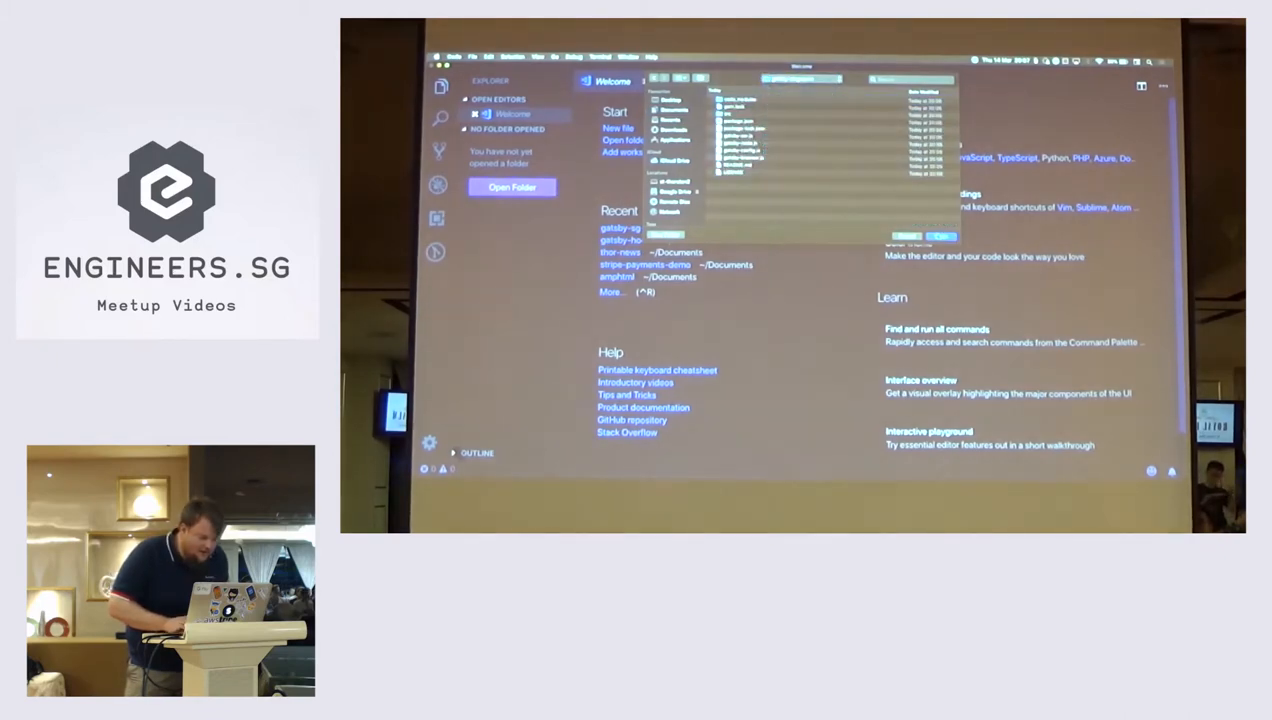
left_click(512, 187)
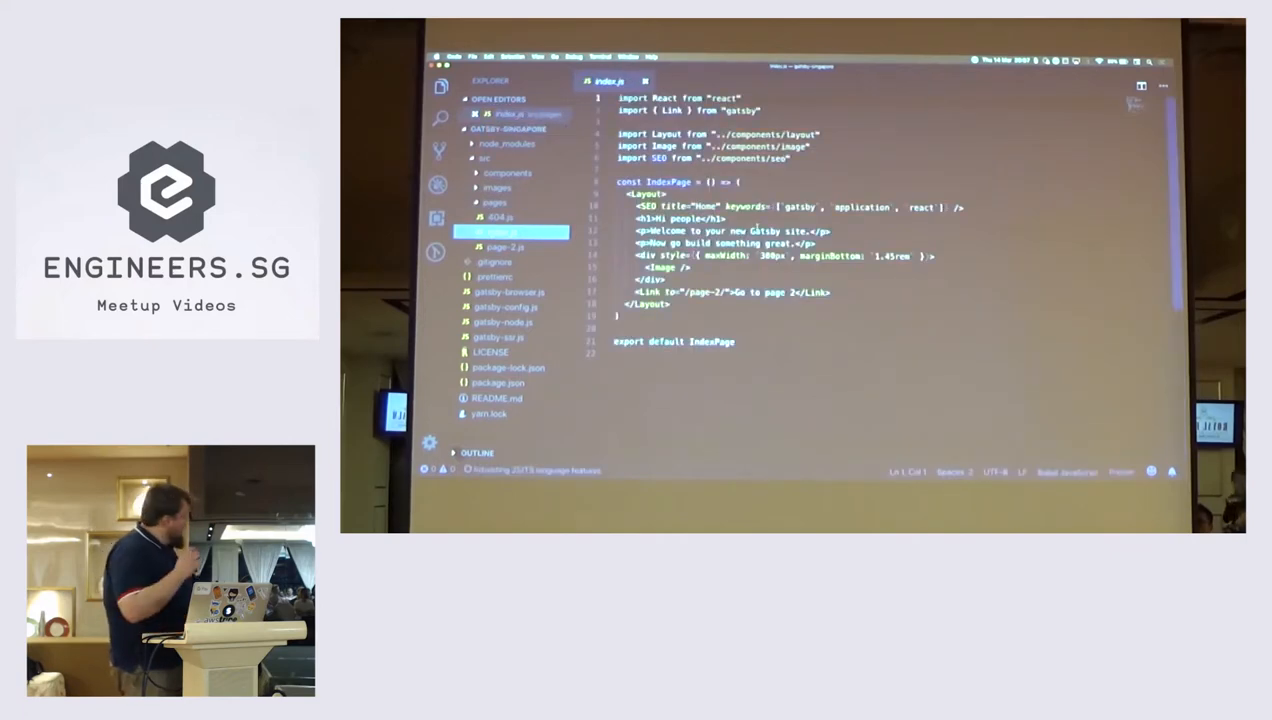
Step: Give IndexPage in src/pages/index.js a return block and a useEffect setting document.title
double_click(668, 181)
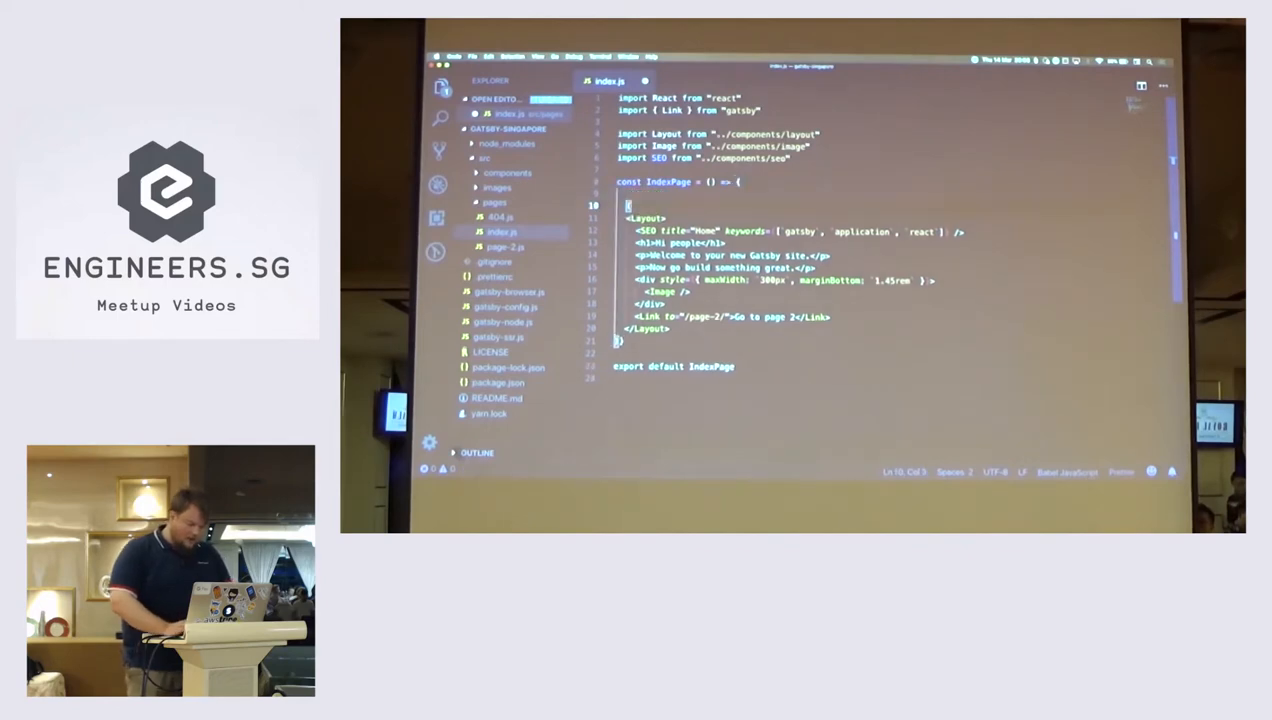
type("return")
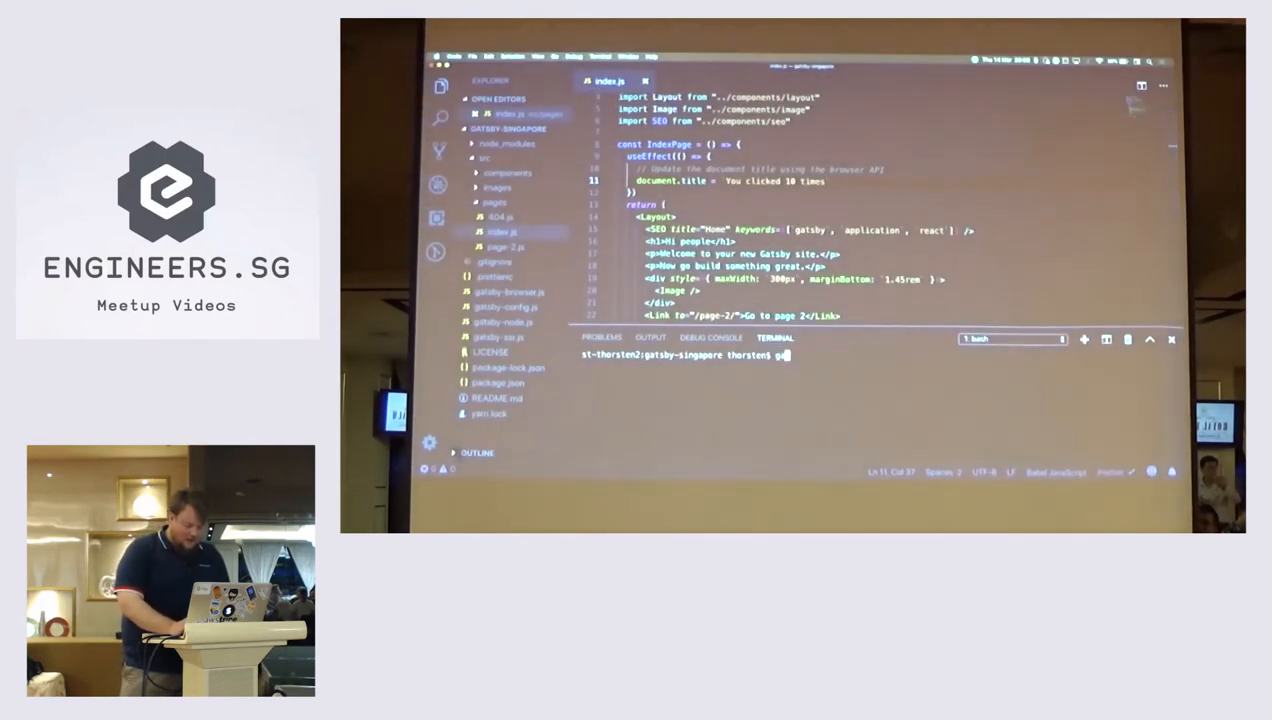
Step: Type a gatsby command in the gatsby-singapore integrated terminal
type("atsby")
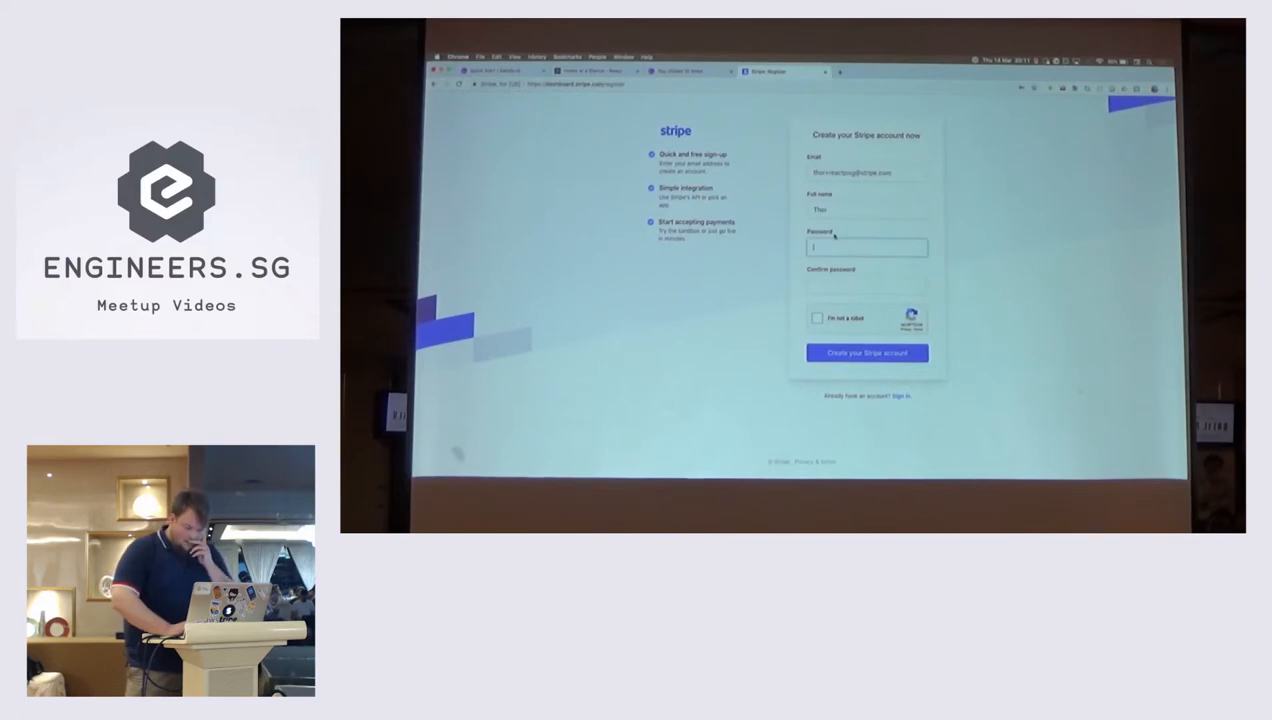
Step: Enter the password, tick the reCAPTCHA twice, and submit the Stripe sign-up form
left_click(867, 247)
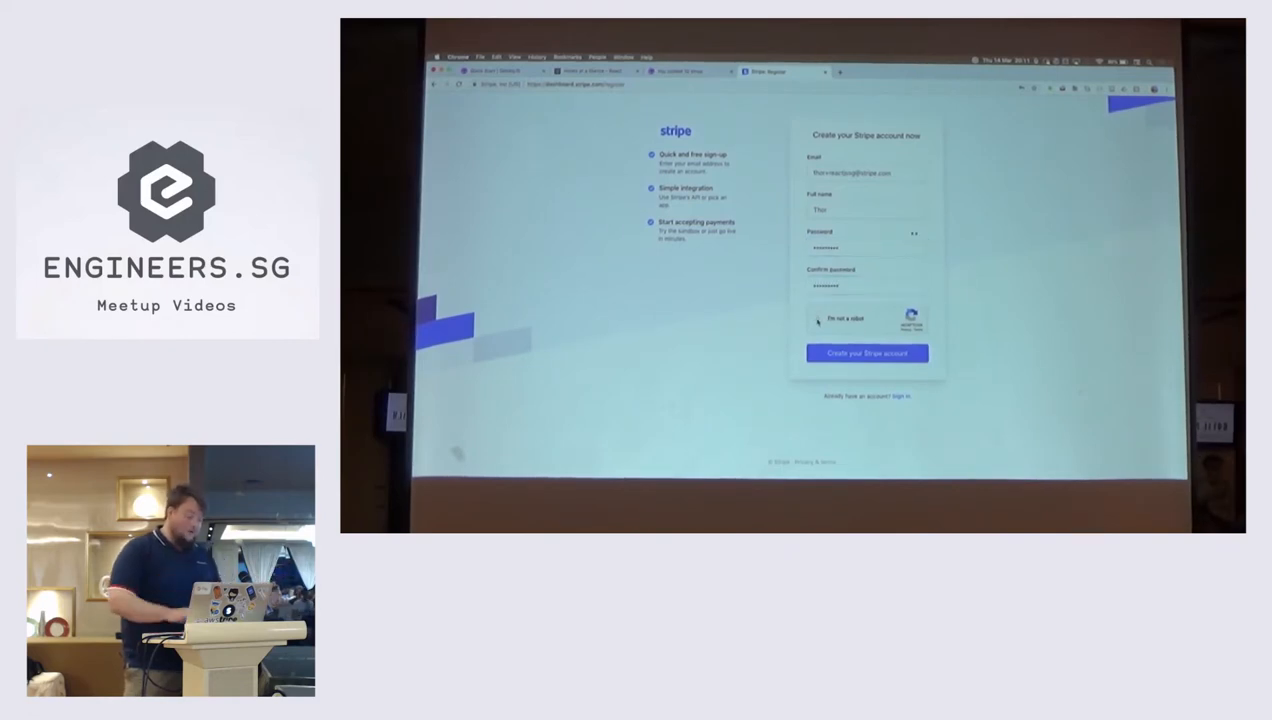
left_click(819, 318)
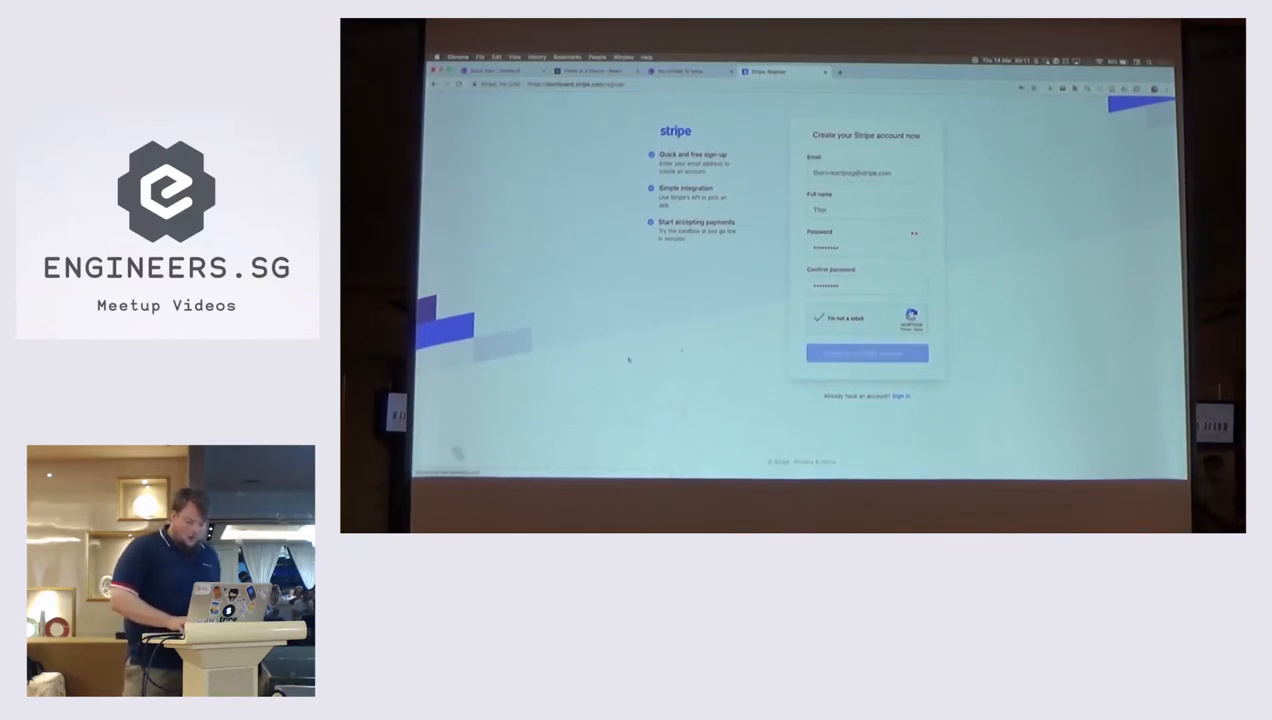
left_click(866, 353)
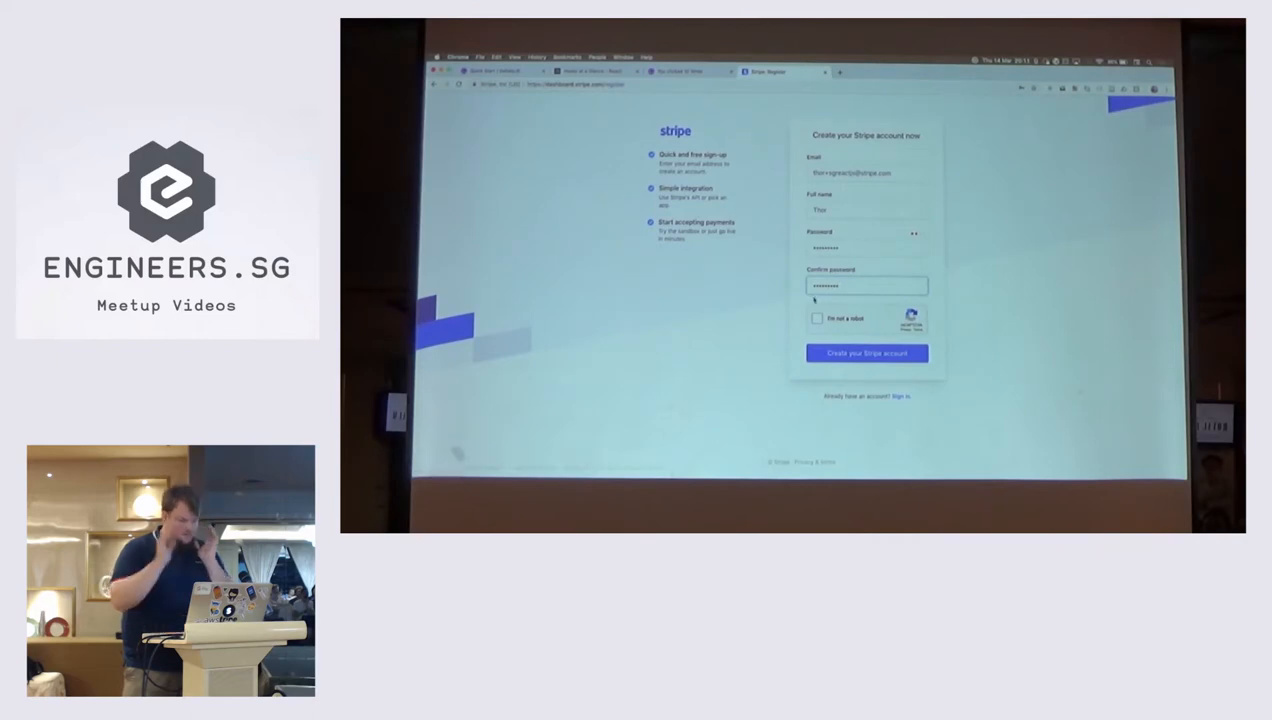
left_click(818, 318)
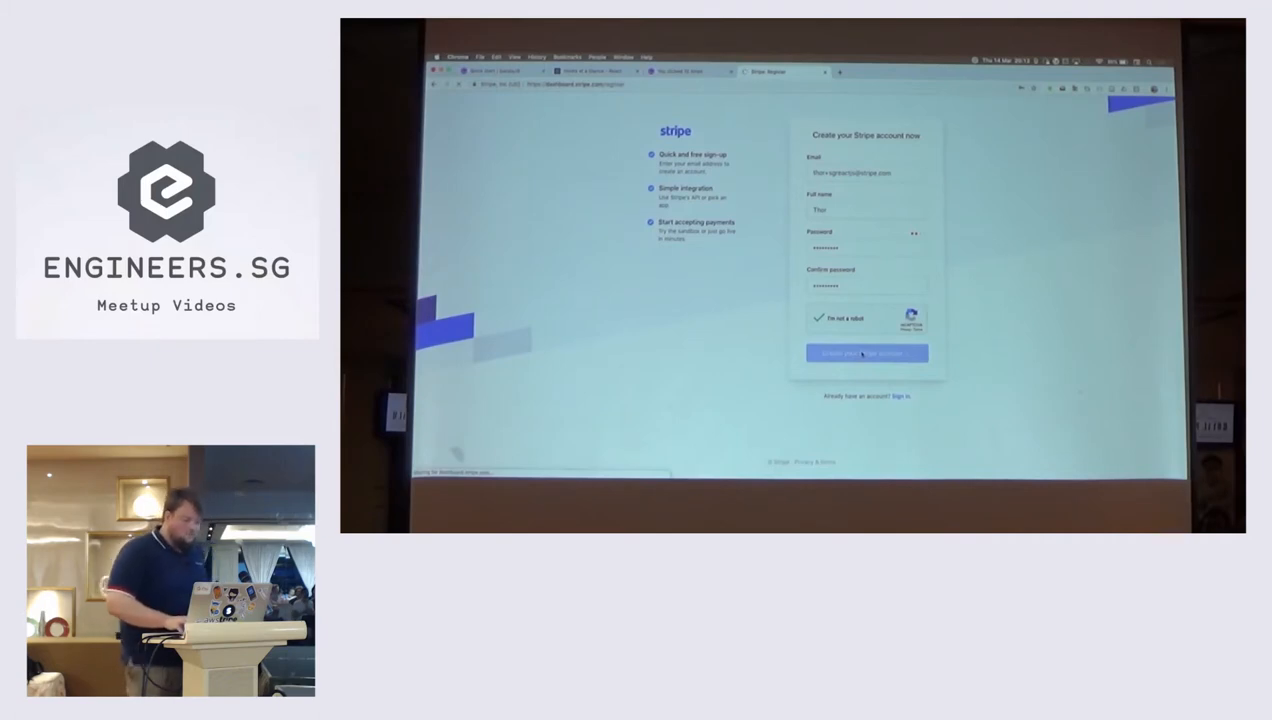
left_click(866, 353)
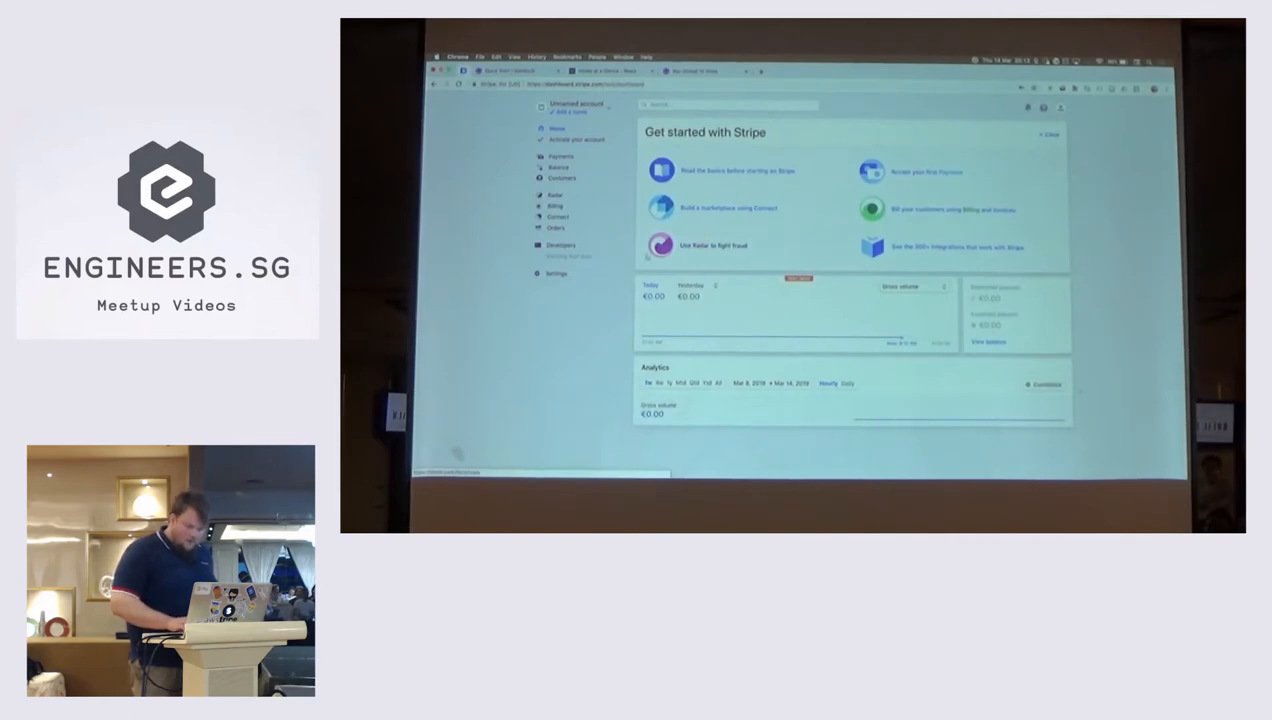
left_click(557, 273)
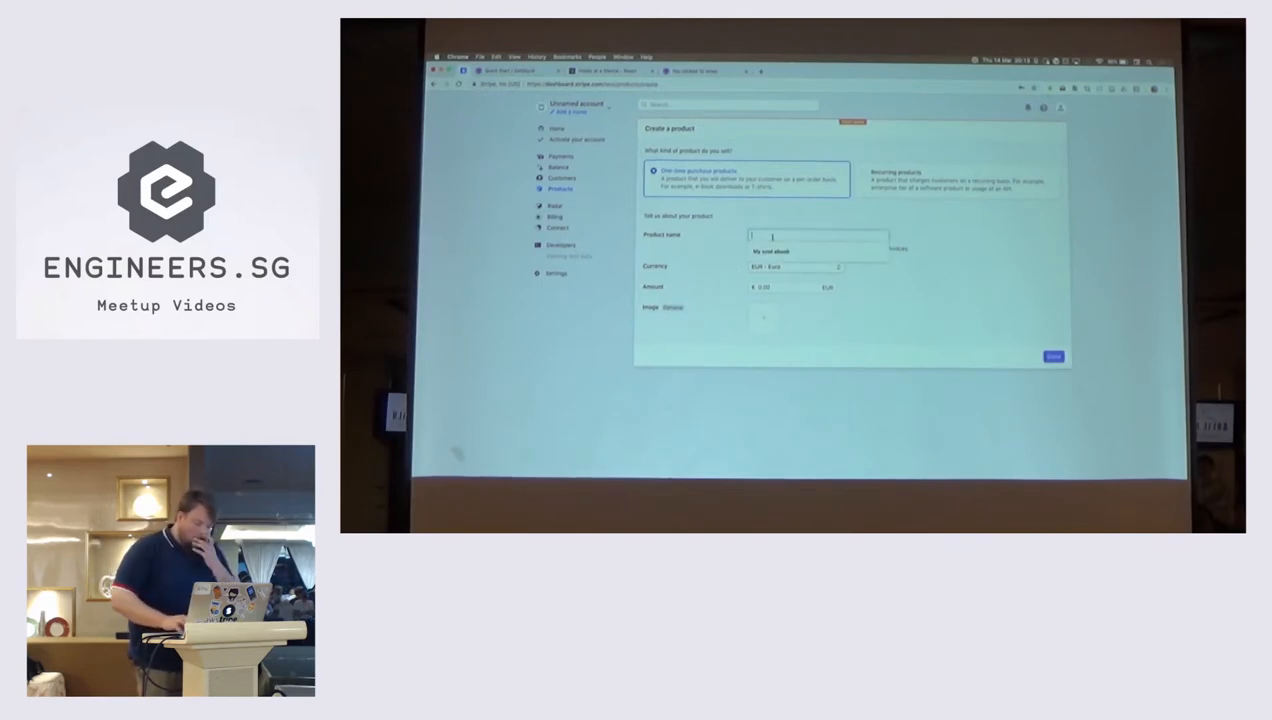
Step: Name the product 'My cool ebook', priced at SGD 10.00
type("M")
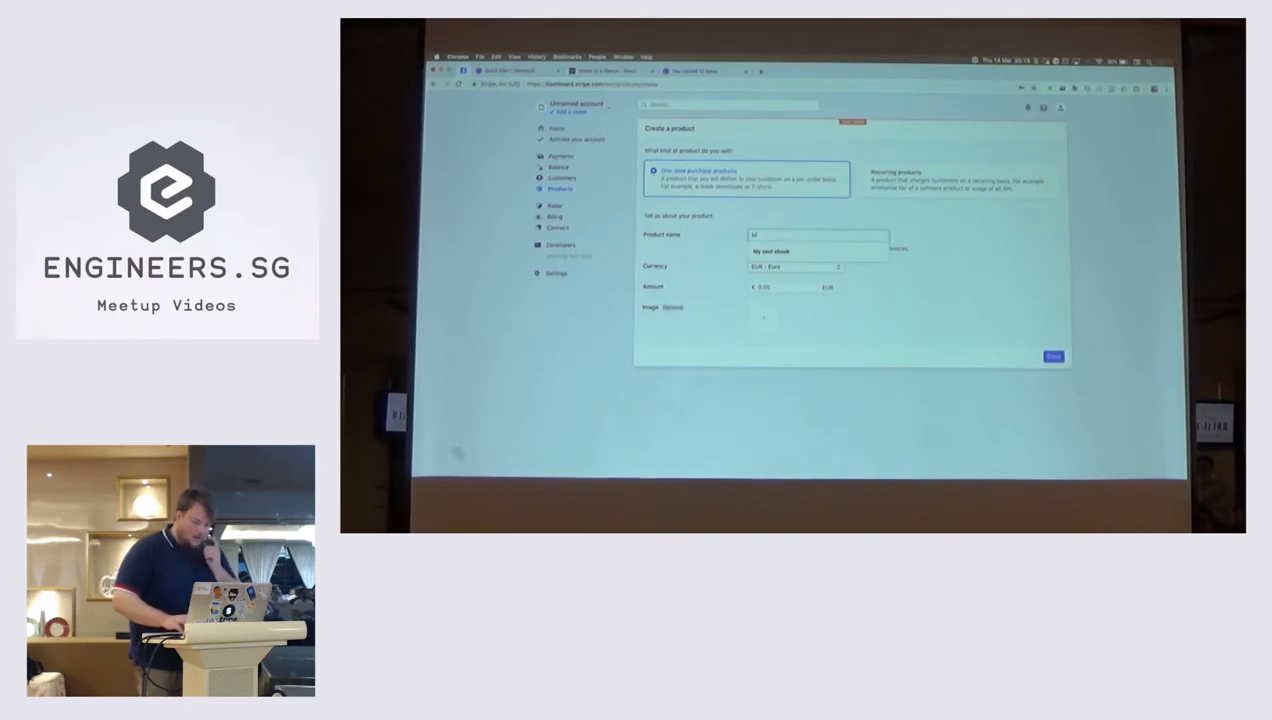
type("My cool ebook")
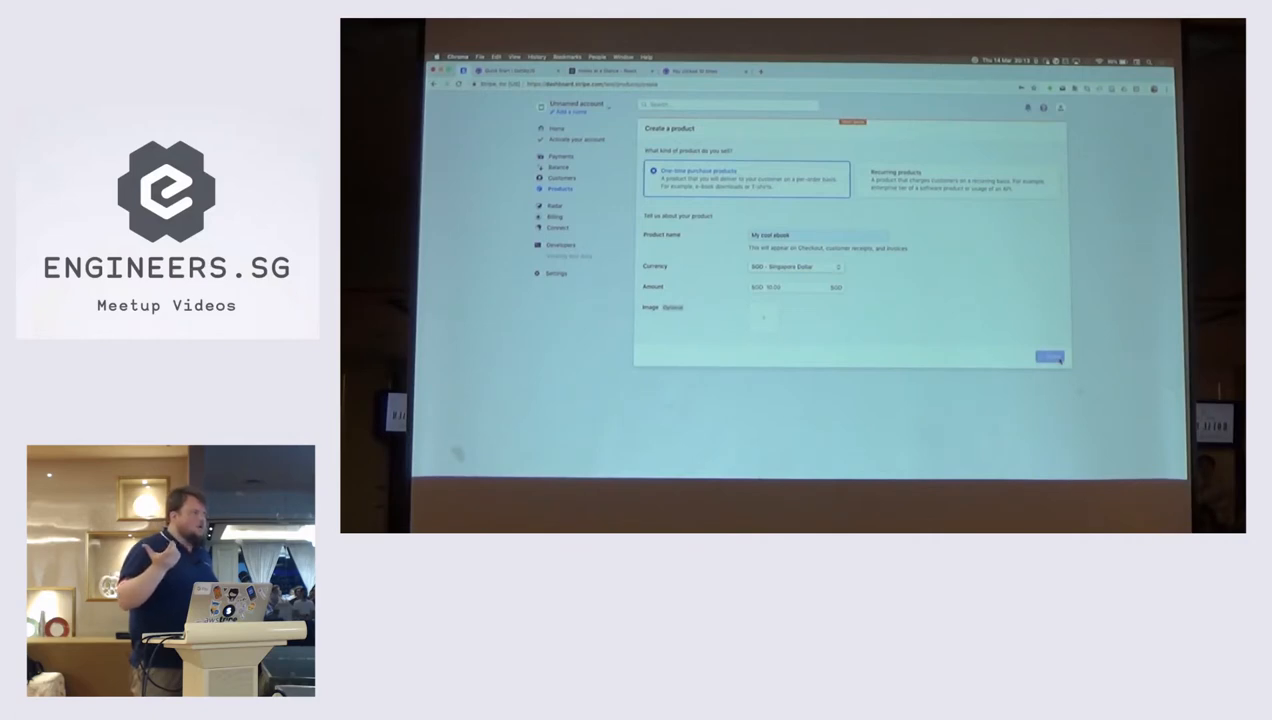
Step: Save My cool ebook with its $10.00 SKU and view the Checkout snippet
left_click(1050, 357)
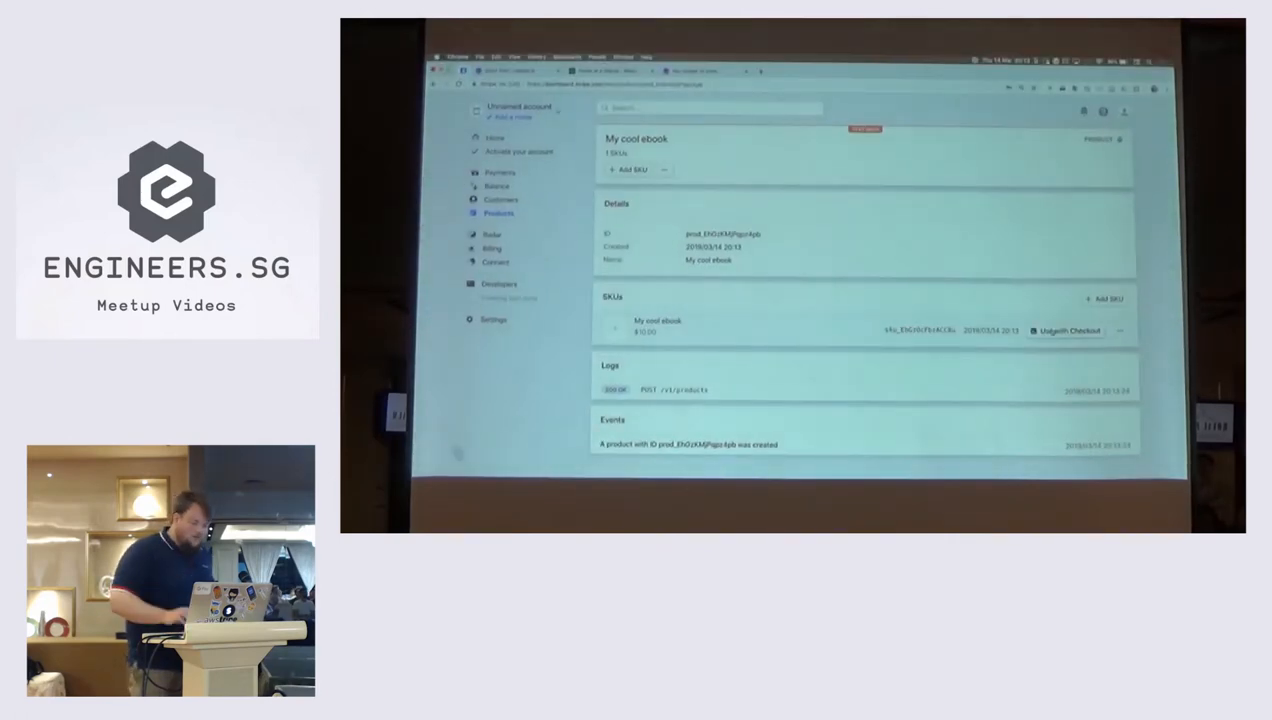
left_click(1069, 331)
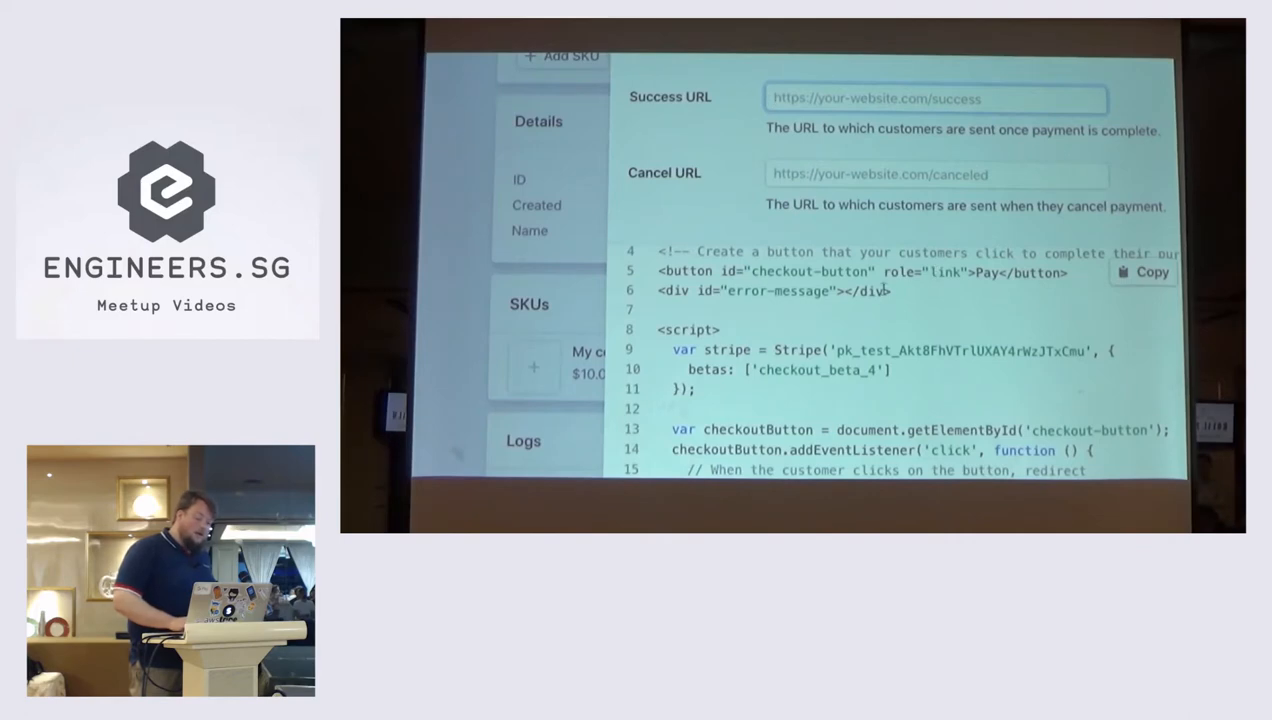
Step: Scroll the Checkout snippet to redirectToCheckout and select the ebook's SKU id
scroll("down", 3)
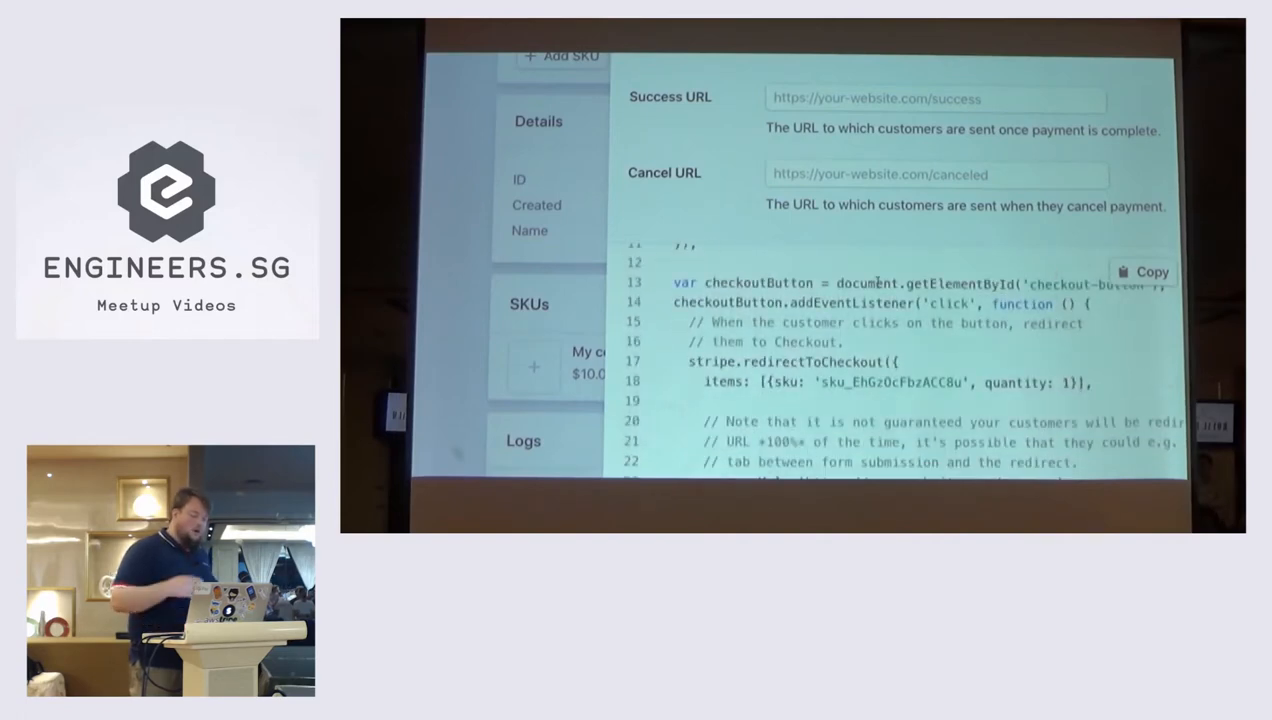
scroll("down", 3)
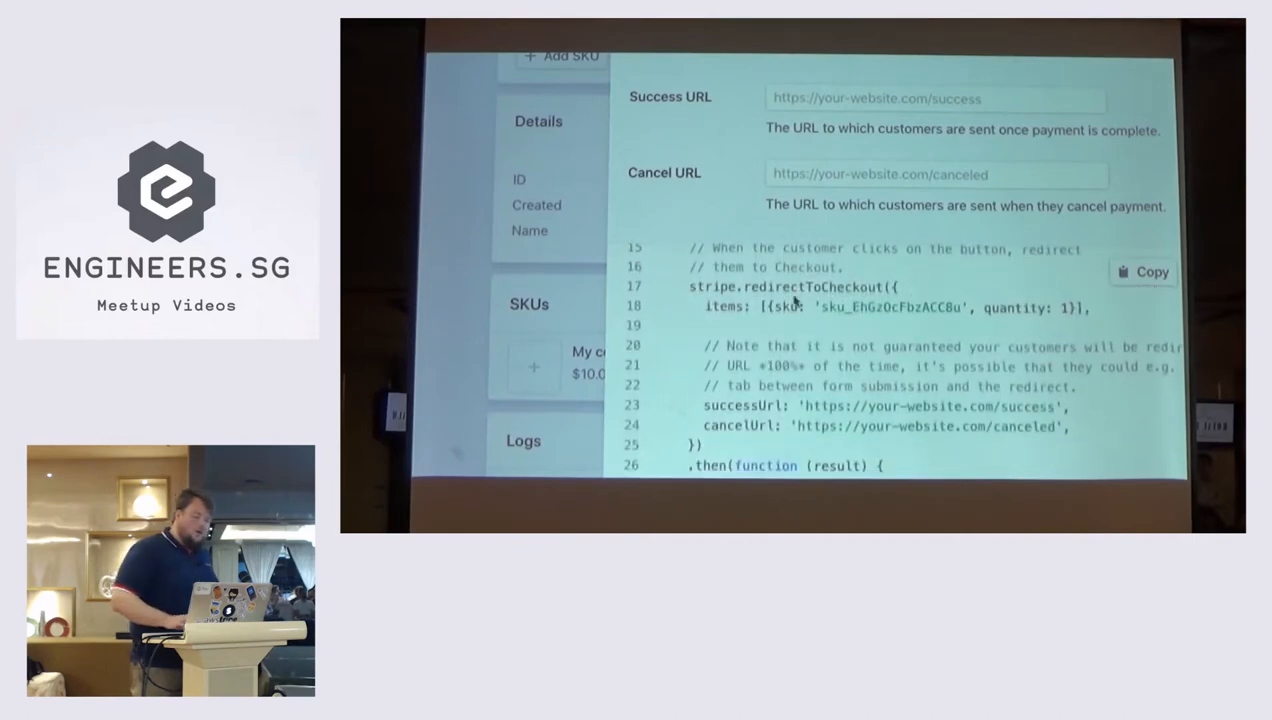
double_click(811, 287)
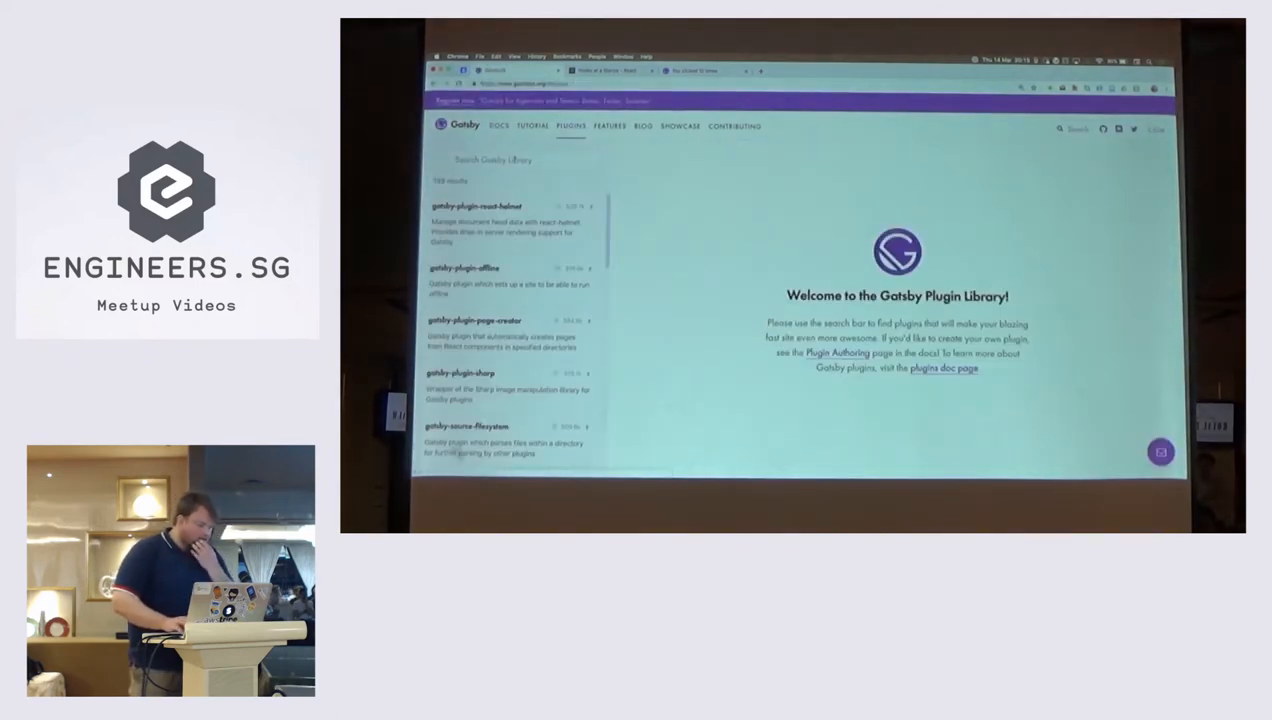
Step: Search the plugin library for 'stripe' and open the gatsby-plugin-stripe page
type("stripe")
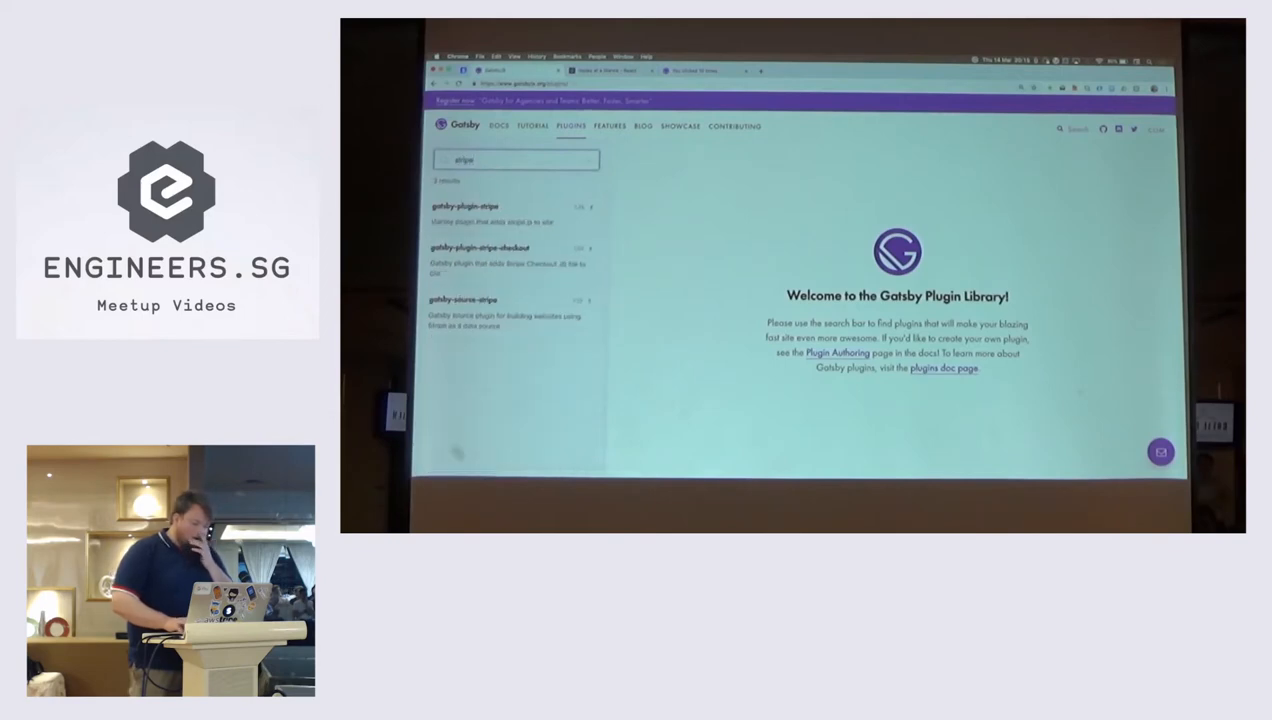
left_click(464, 206)
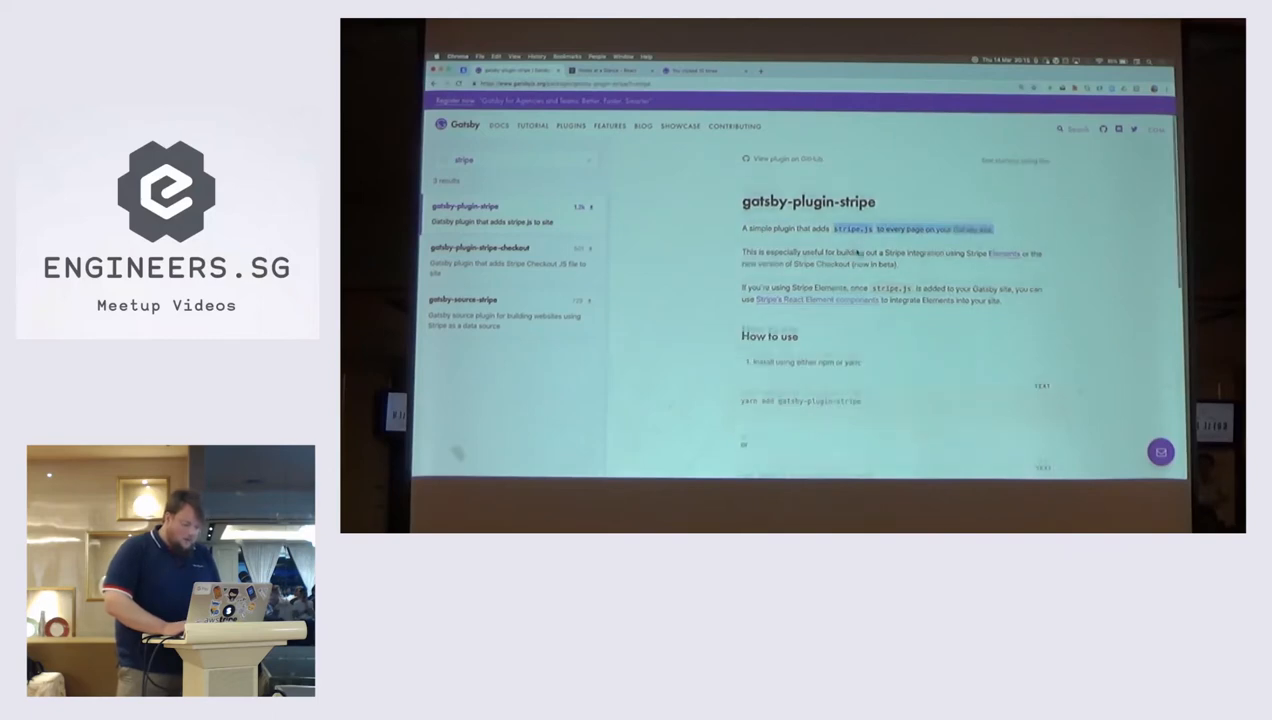
scroll("down", 3)
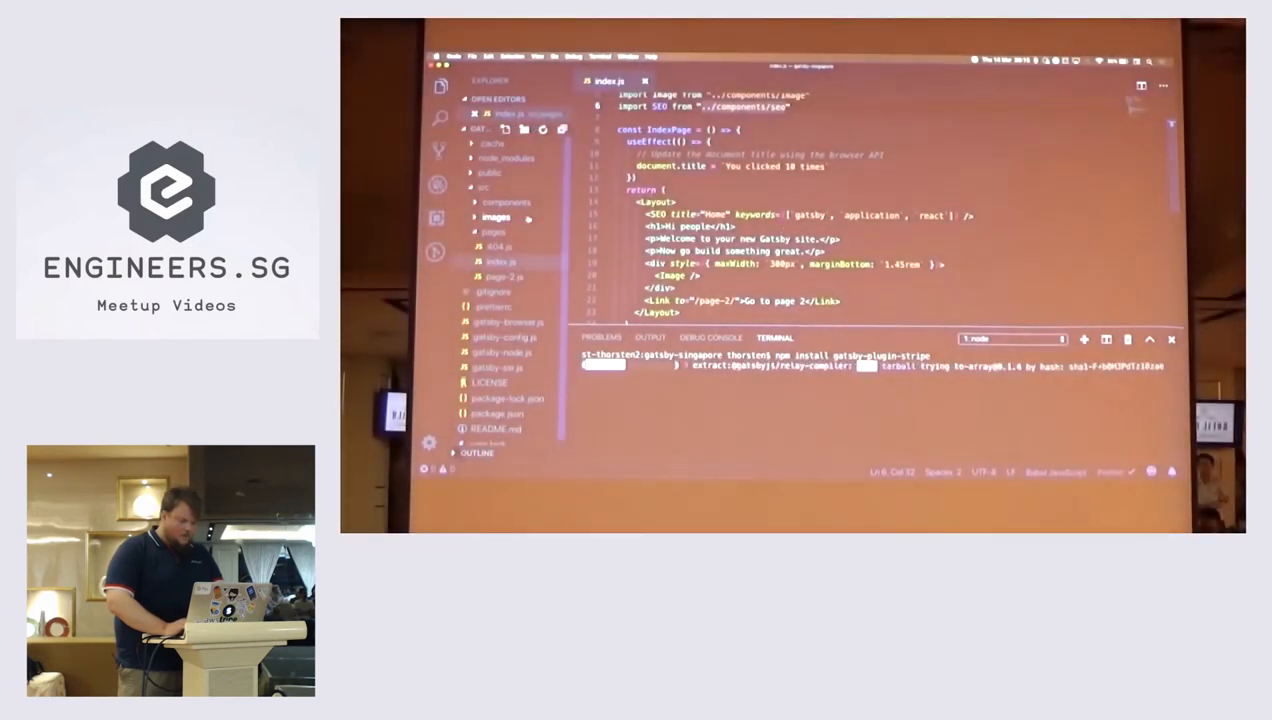
Step: Open gatsby-config.js from the Explorer while gatsby-plugin-stripe installs in the terminal
left_click(510, 128)
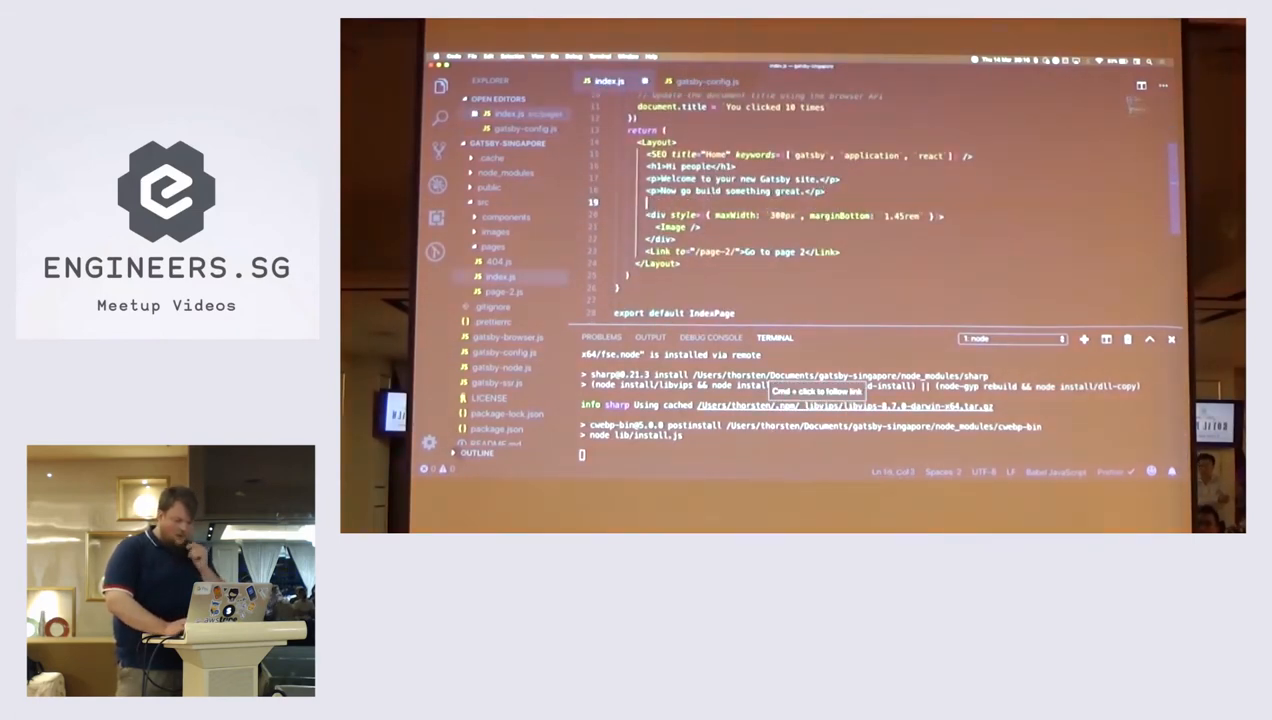
Step: Add a button with id checkout-button and role link to index.js
type("<button id=\"checkout-button\" role=\"Link\">Pay</button>")
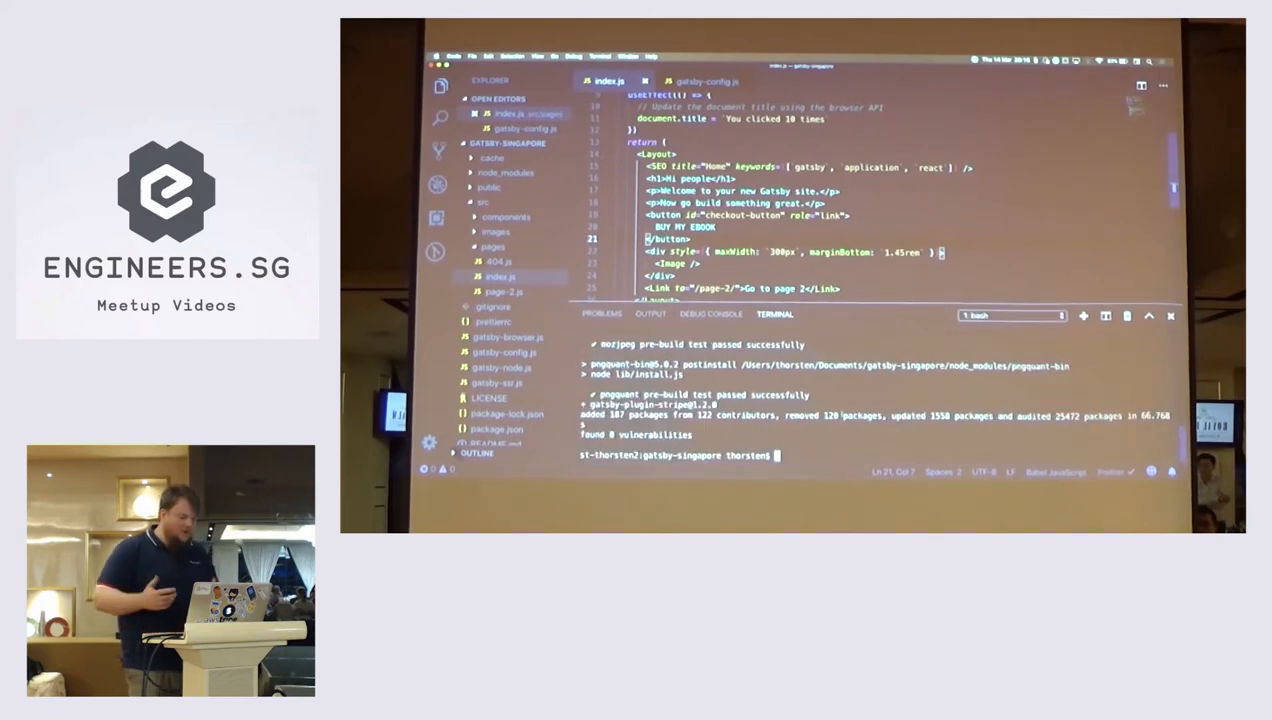
Step: Start the development server with gatsby develop
type("gatsby develop")
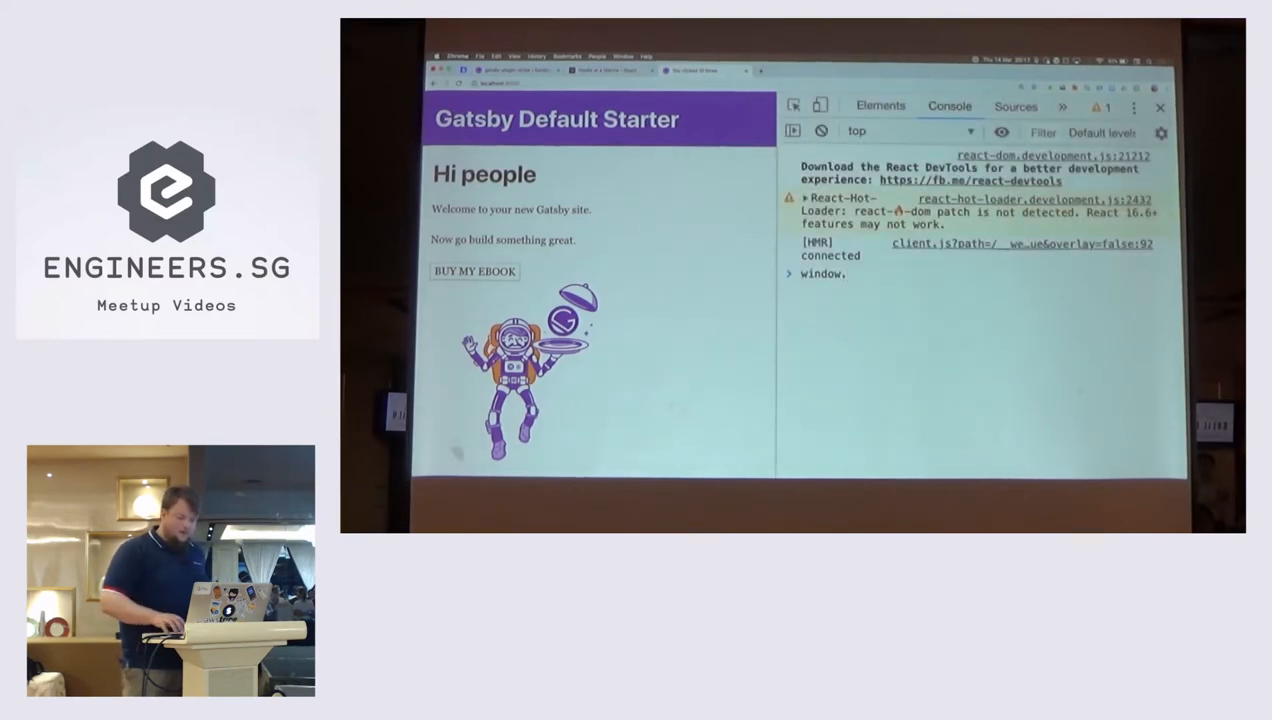
Step: Check window.Stripe in the DevTools Console to confirm Stripe.js loaded
type("Stripe")
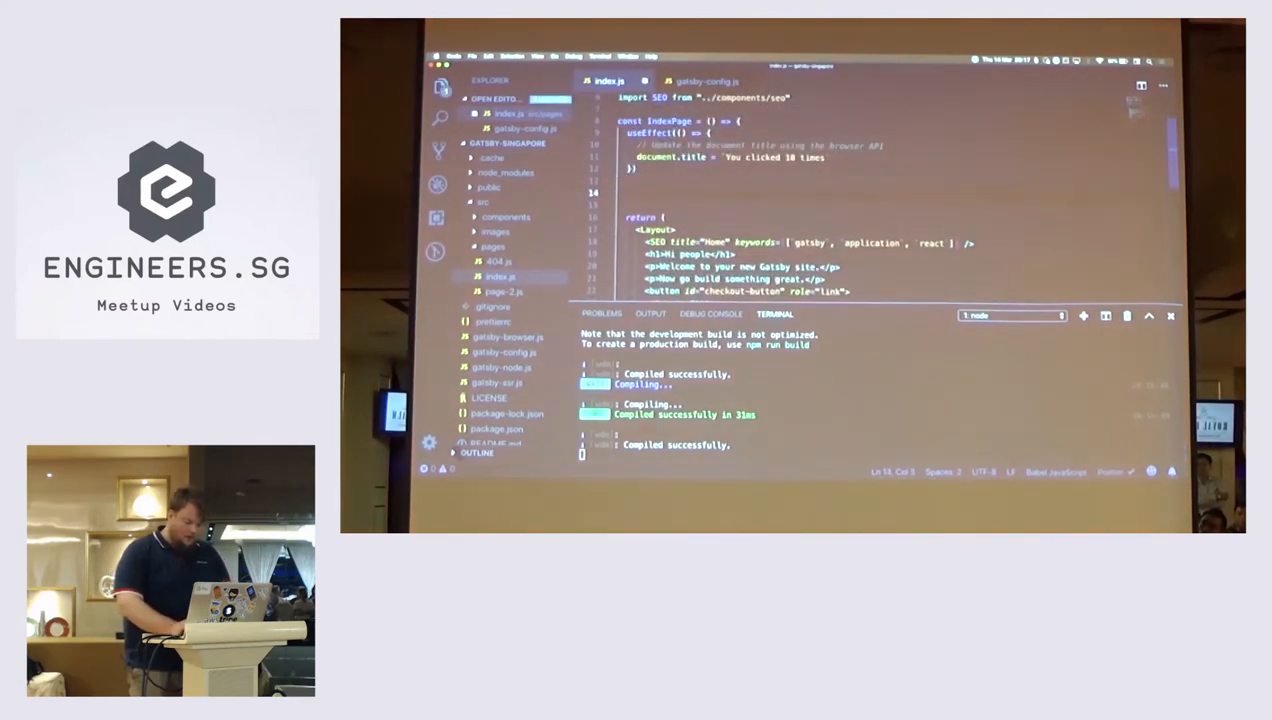
Step: Define redirectToCheckout logging 'clicked' and set it as the button's onClick
type("const redirectToCheckou")
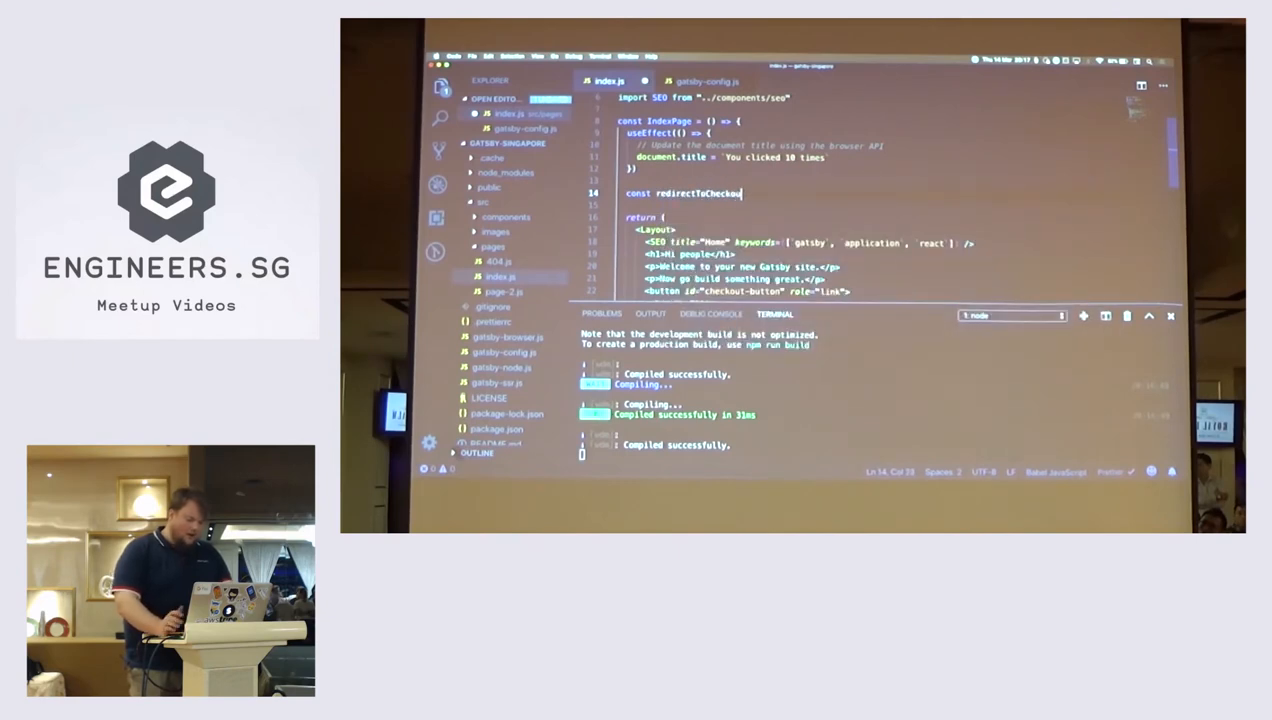
type("= () => {")
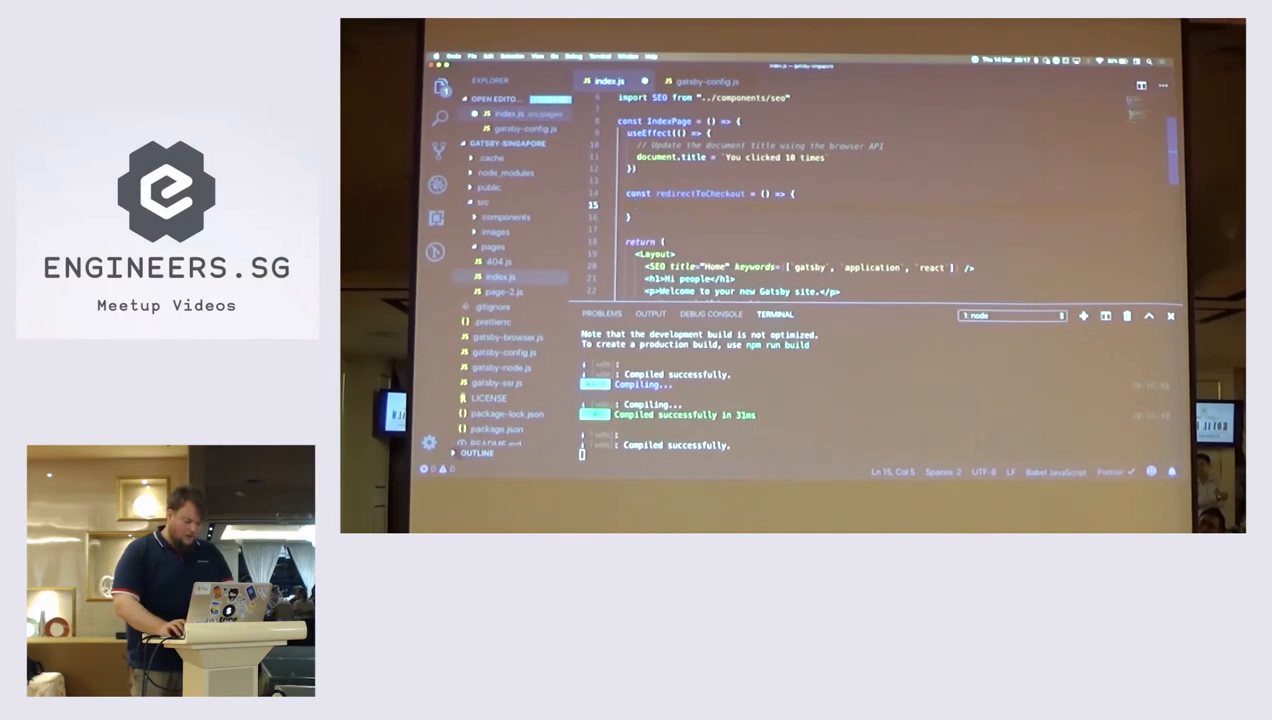
type("console.log('clicked")
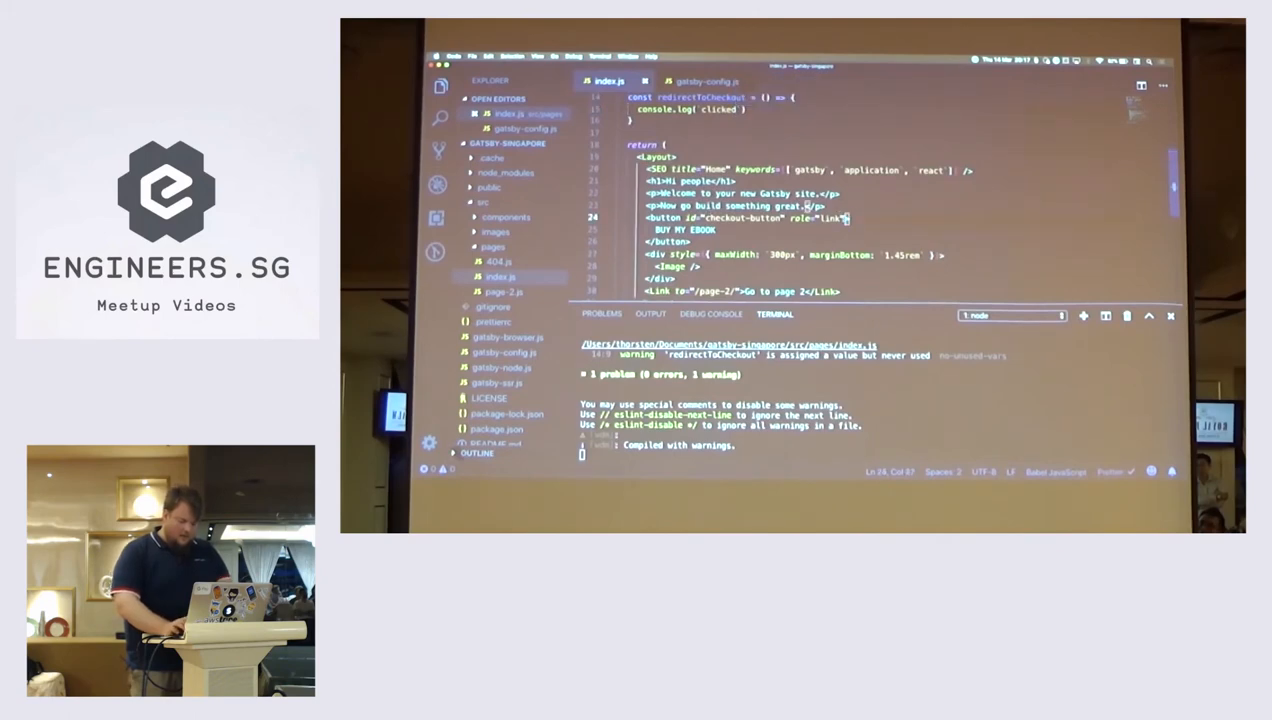
type("onClick={")
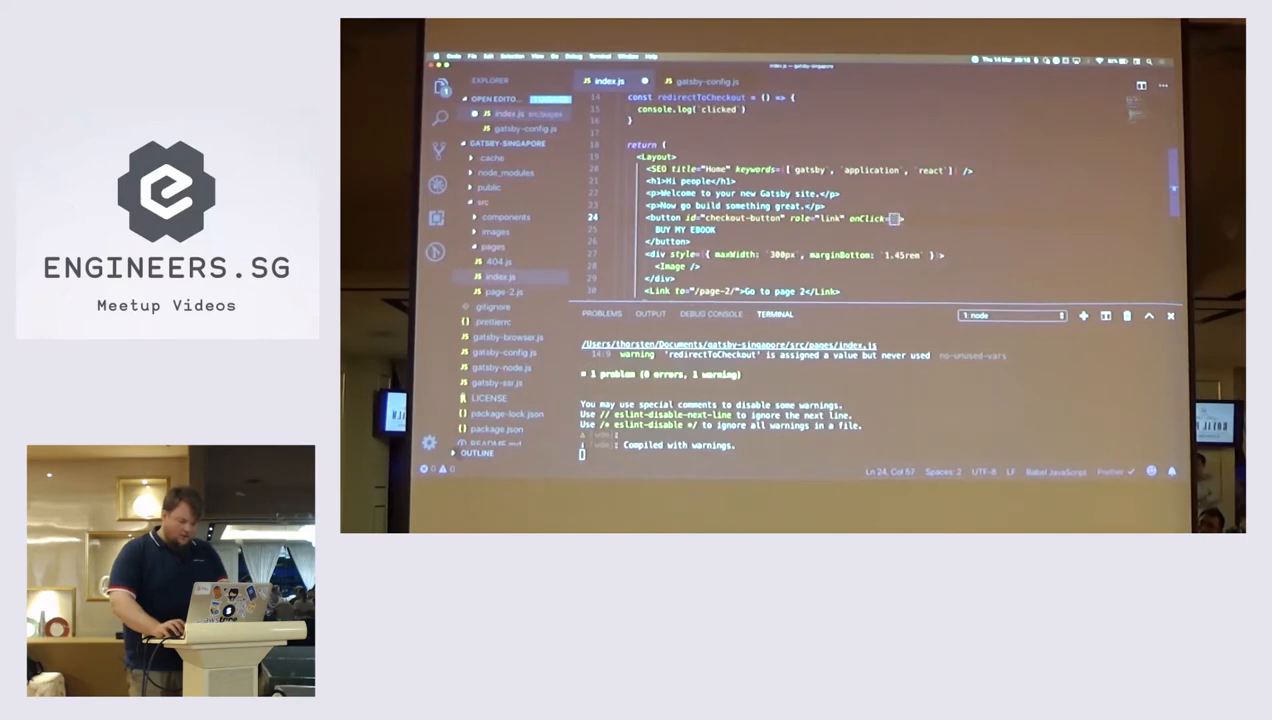
type("redirect")
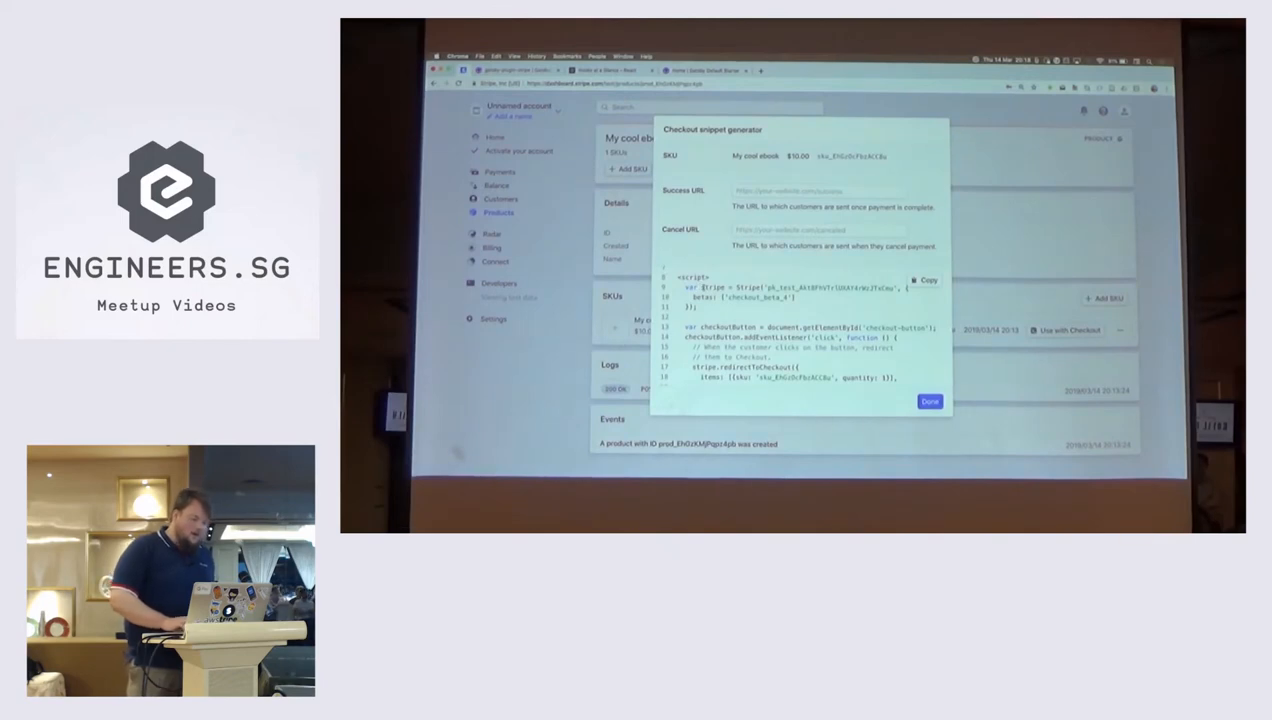
scroll("down", 3)
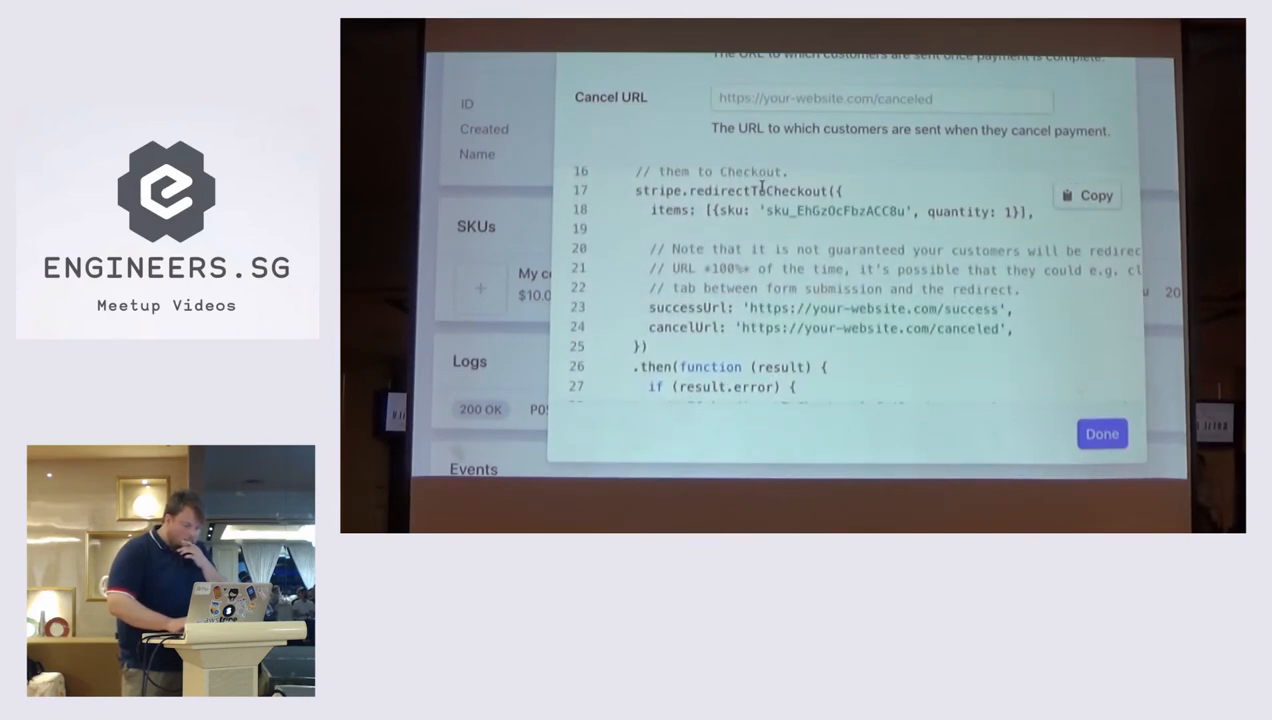
Step: Select the redirectToCheckout example code in Stripe's Checkout snippet dialog
double_click(757, 191)
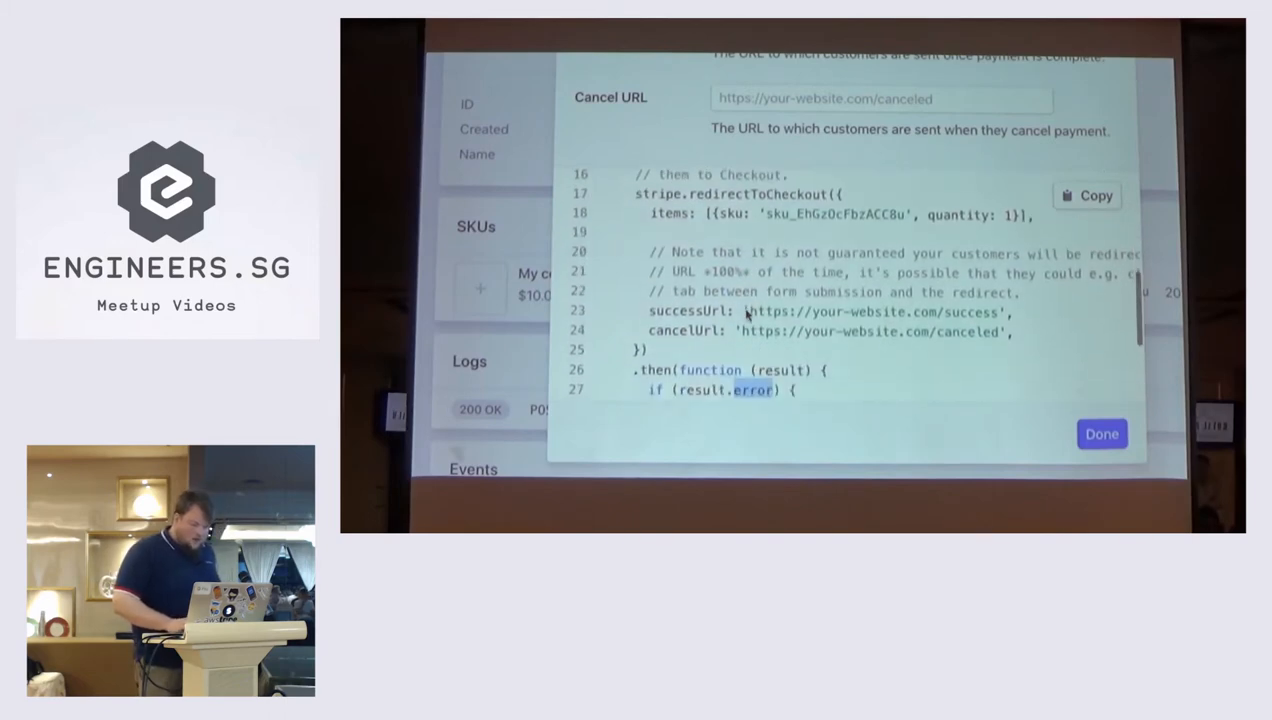
left_click_drag(635, 194, 648, 348)
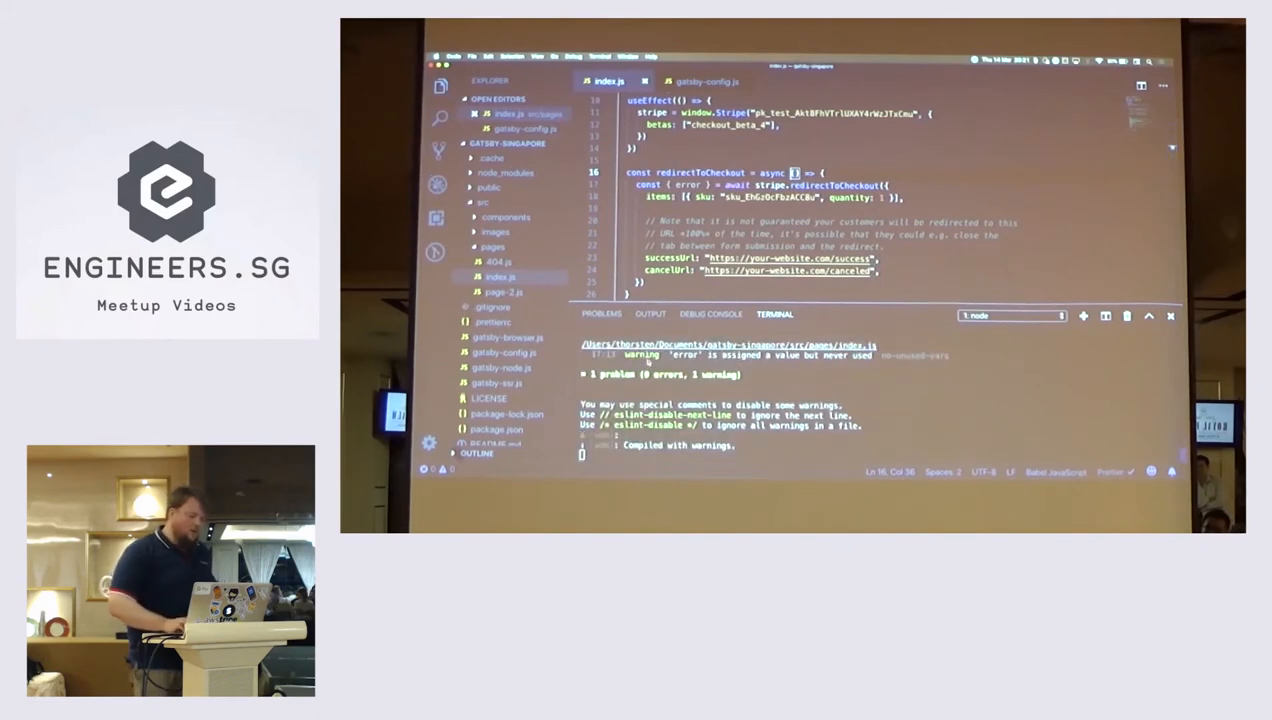
Step: Add console.warn(error) after the stripe.redirectToCheckout call in index.js
scroll("down", 3)
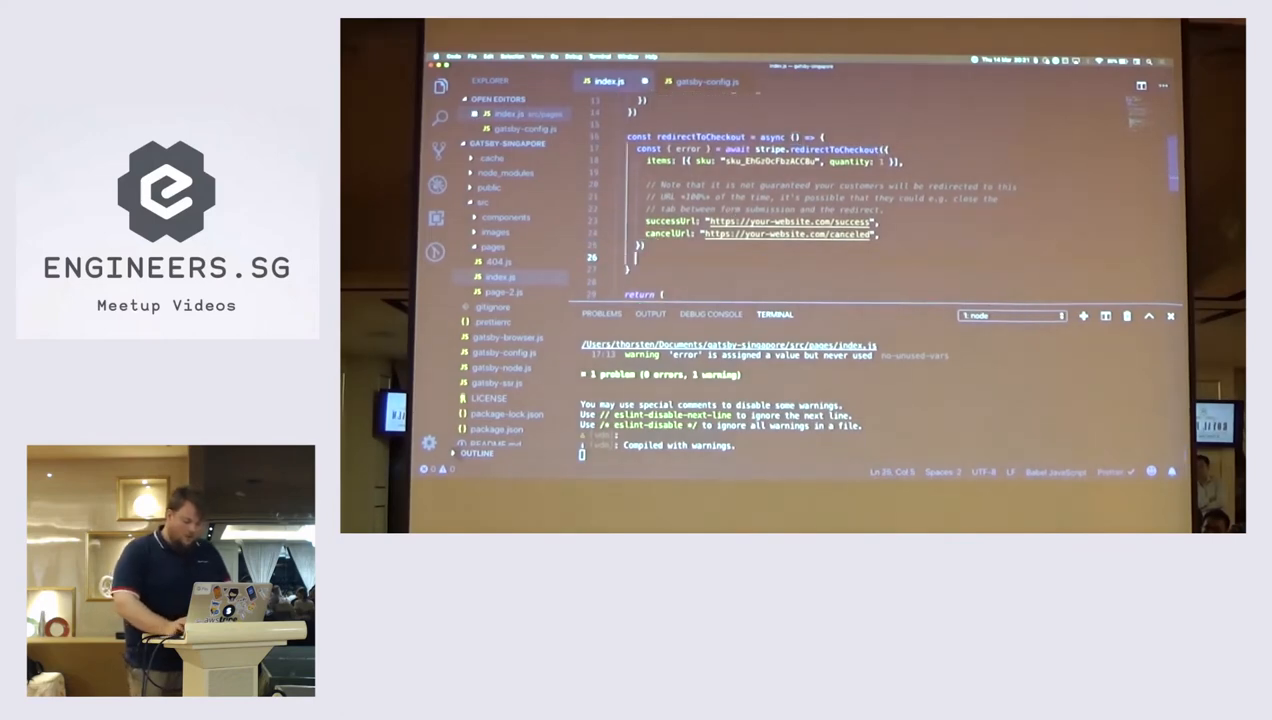
type("console.warn(")
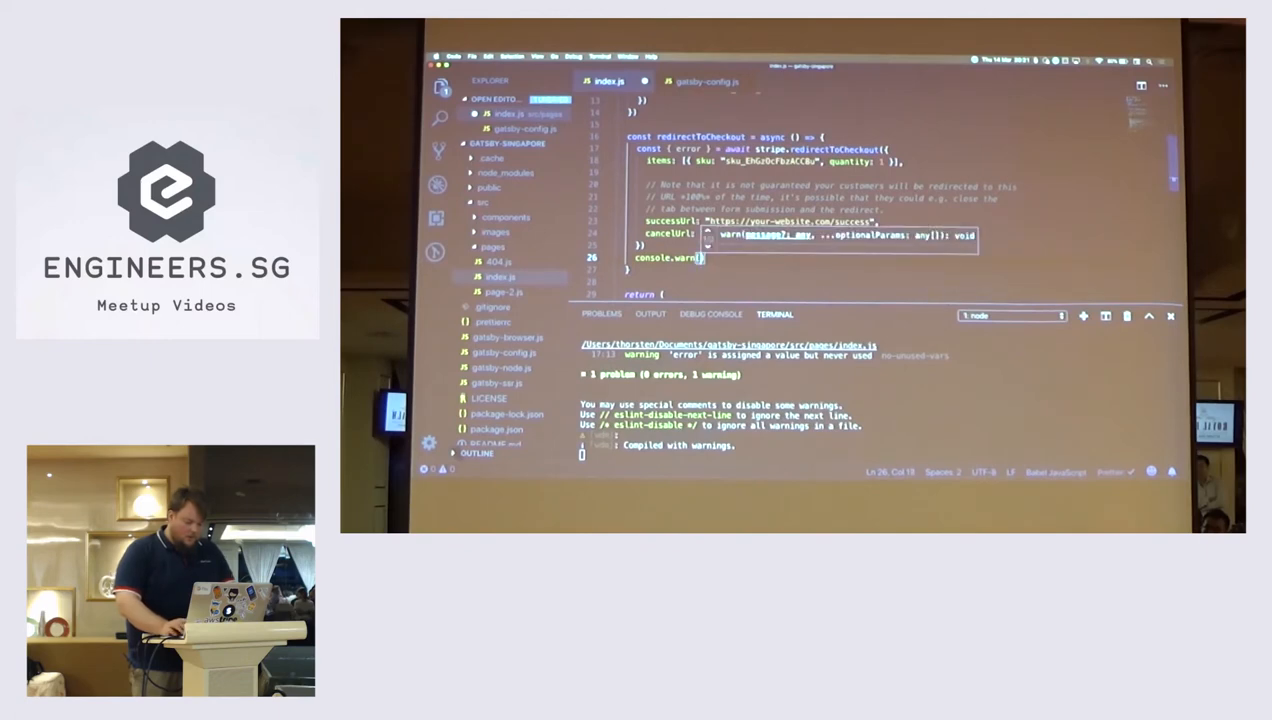
type("error")
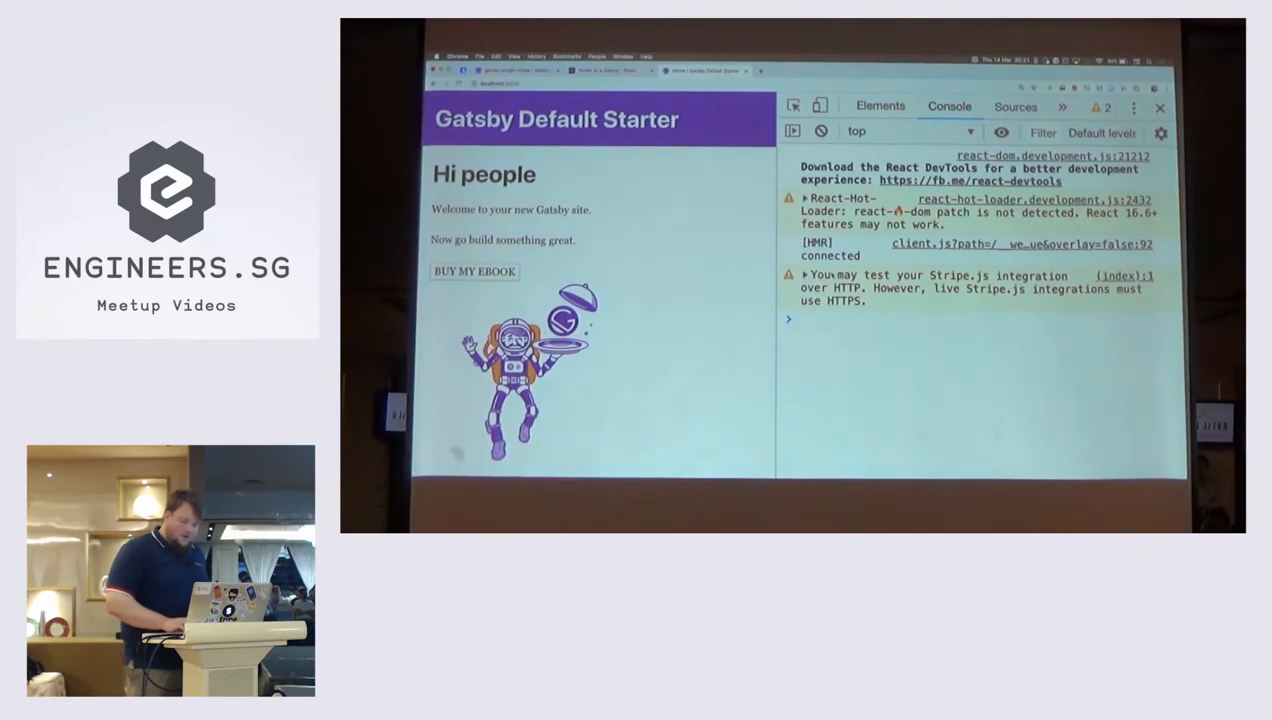
Step: Click BUY MY EBOOK on the local Gatsby site to test checkout
left_click(805, 275)
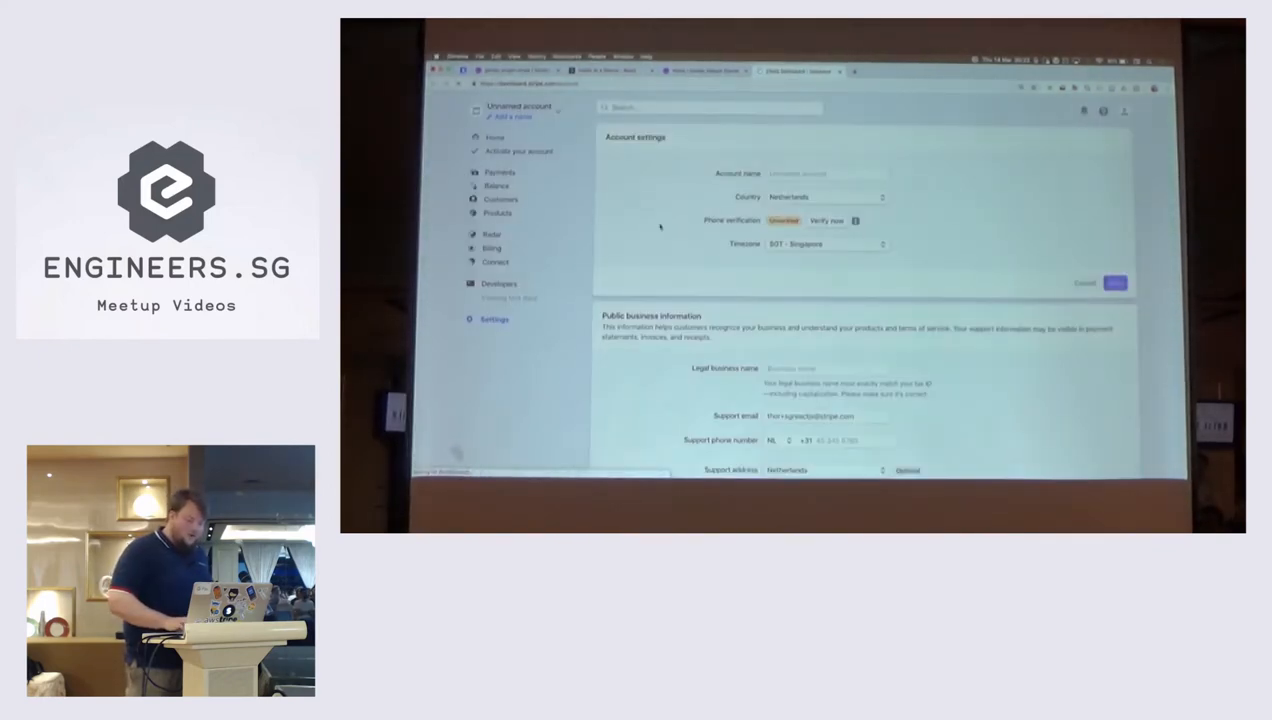
Step: Name the Stripe account Thor's Cupcakes and save the account settings
left_click(825, 173)
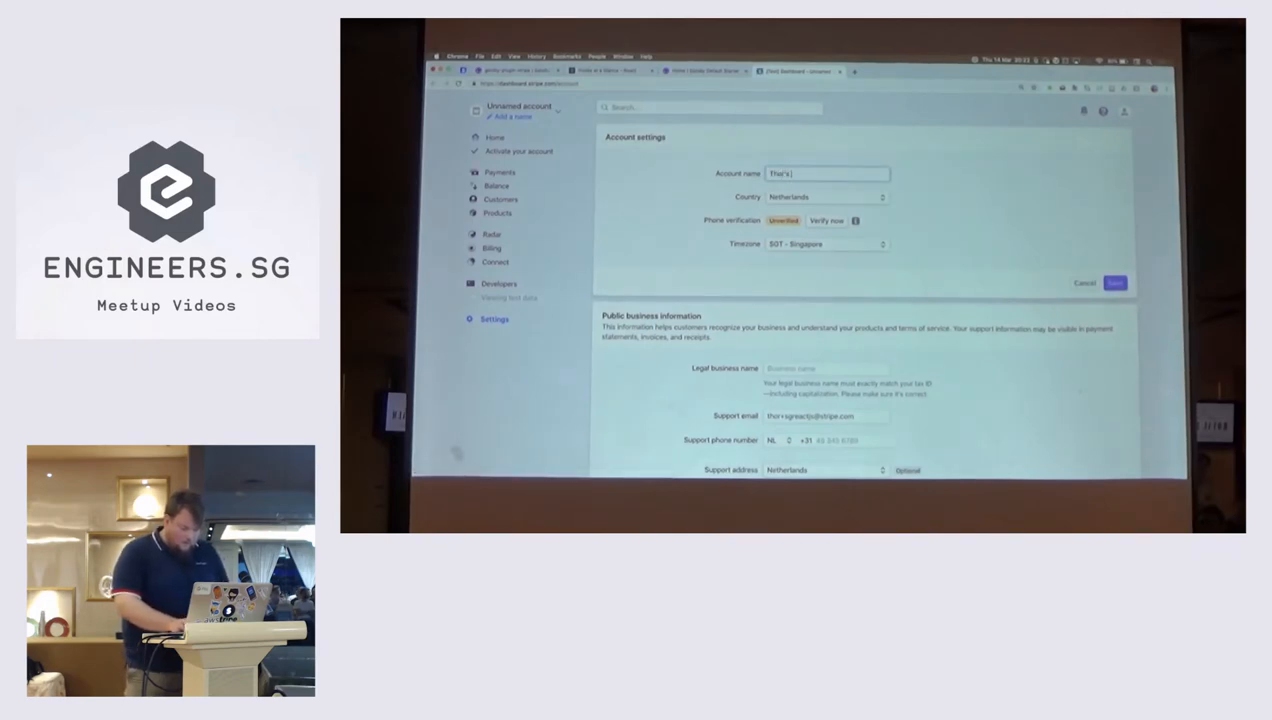
type("Cupcakes")
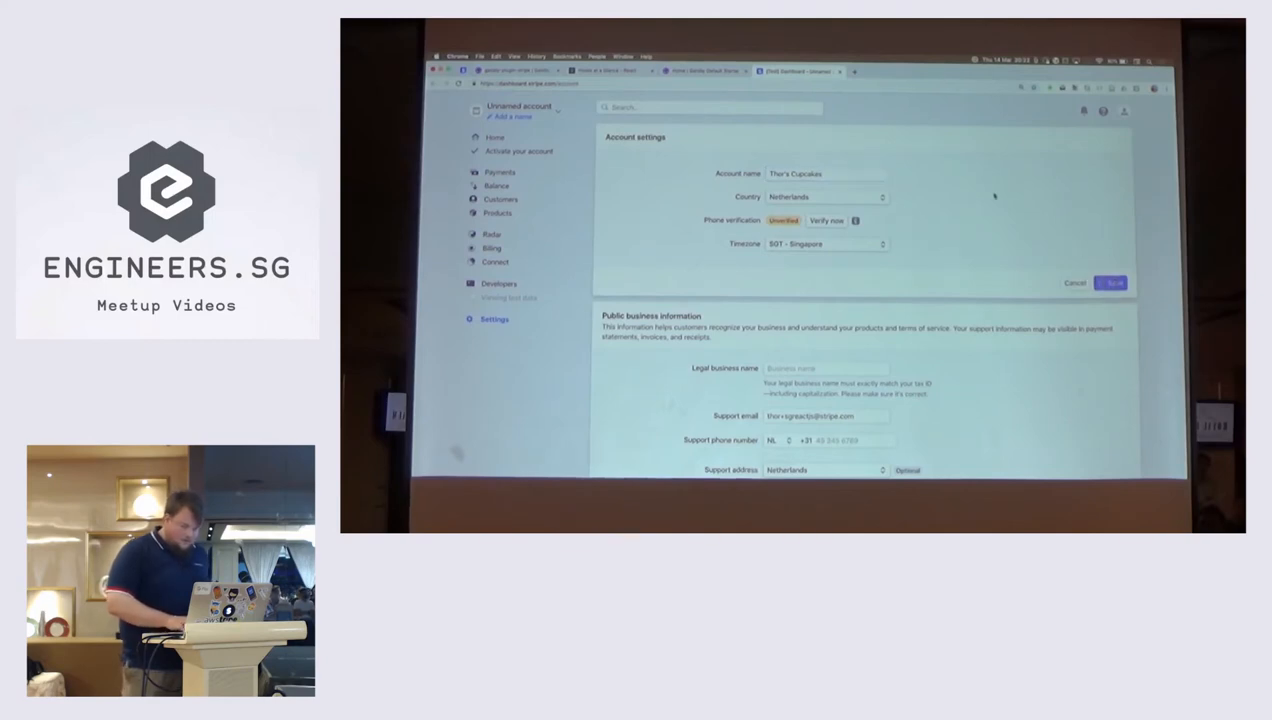
left_click(1113, 282)
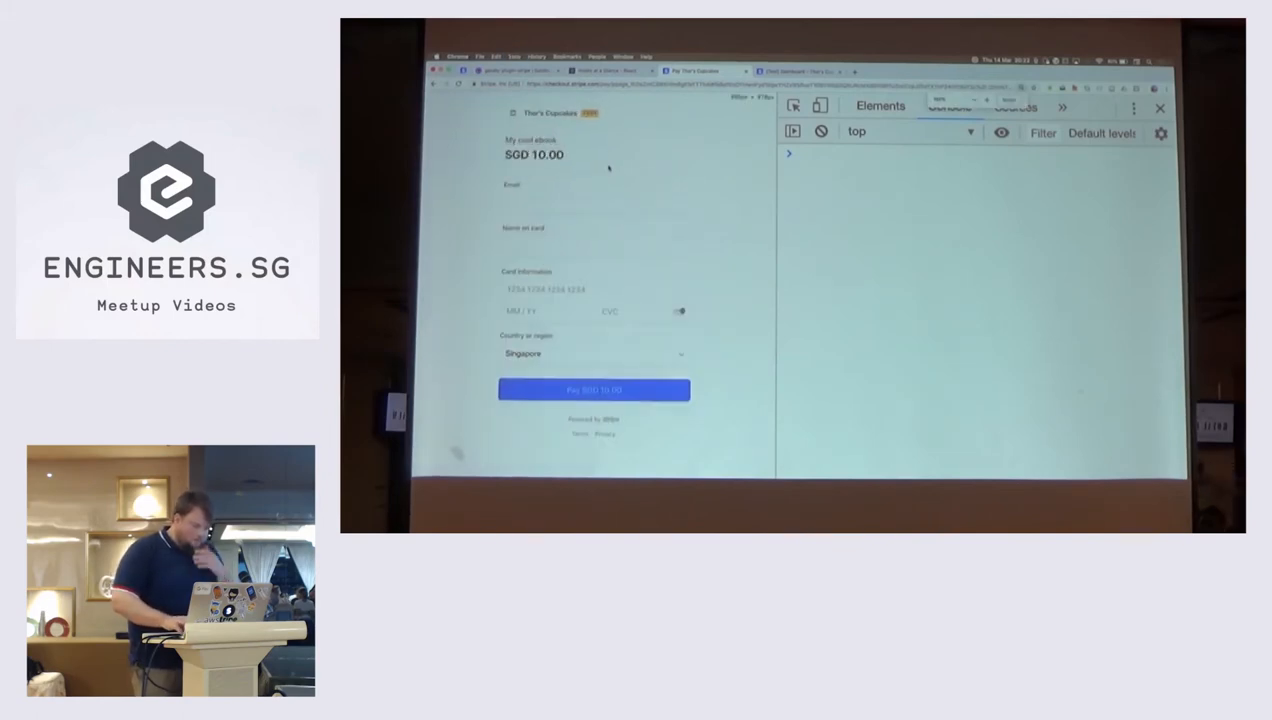
left_click(597, 203)
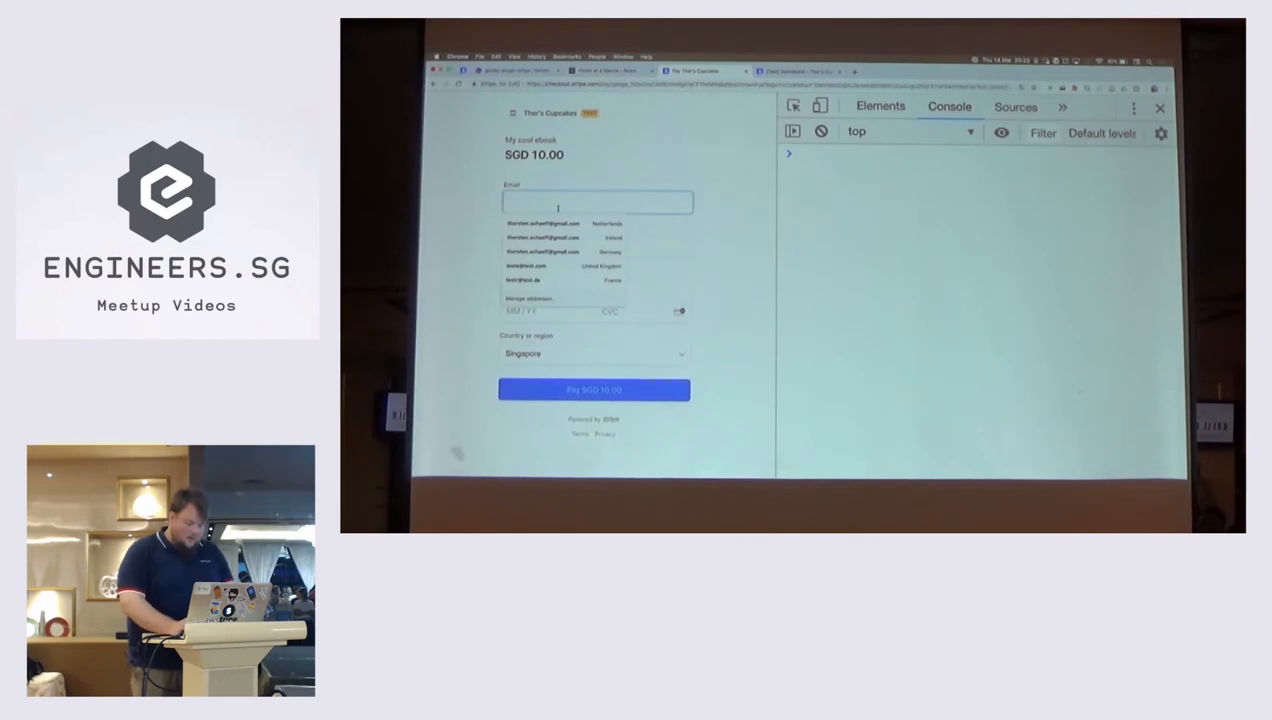
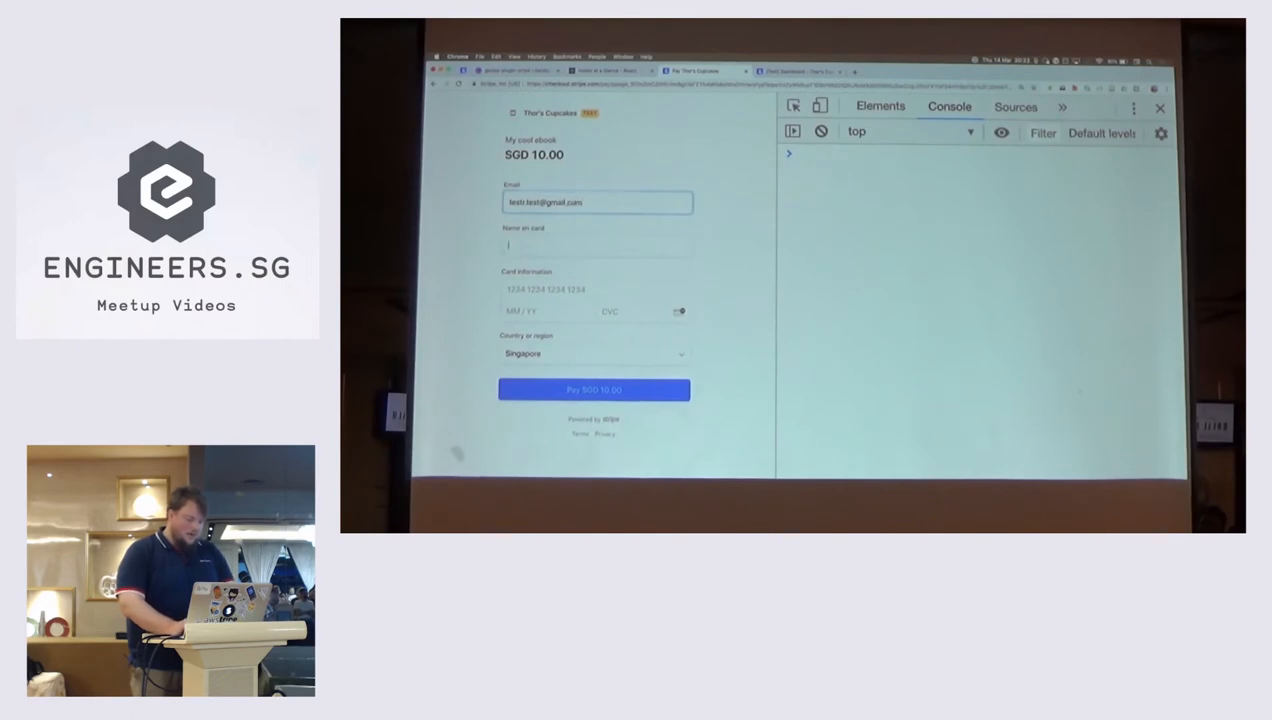
type("Testr test")
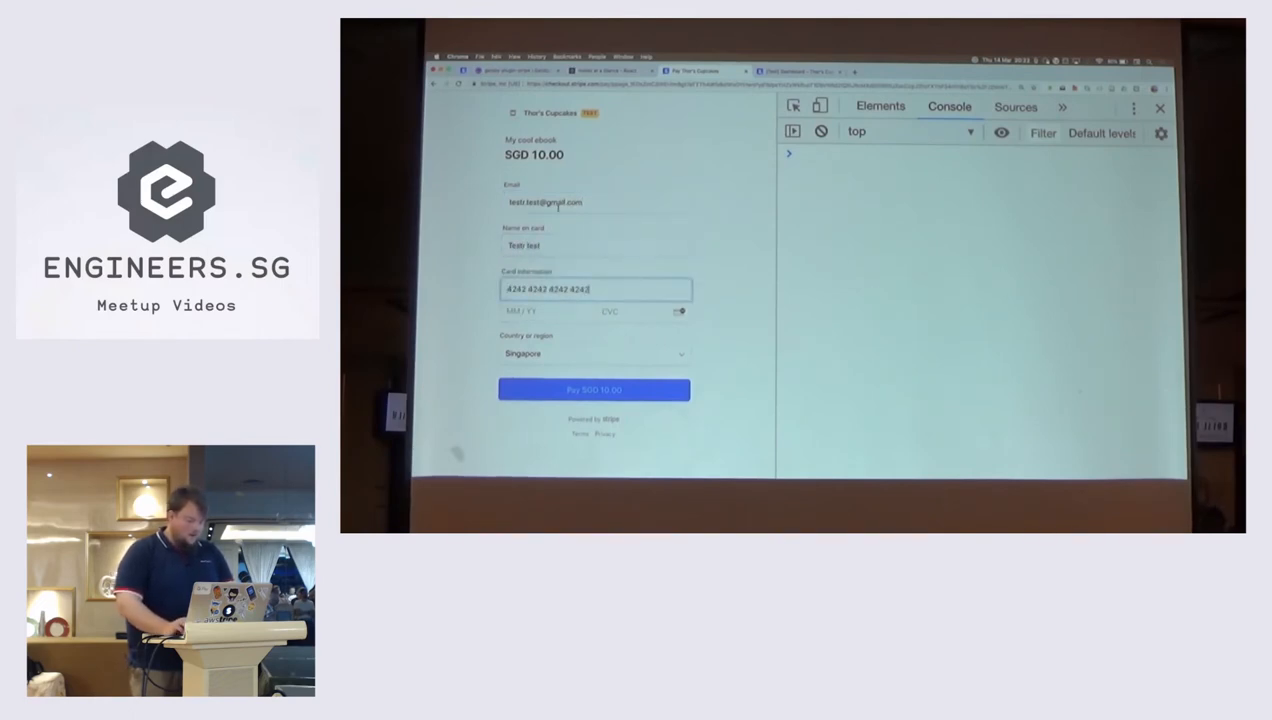
type("12 / 22")
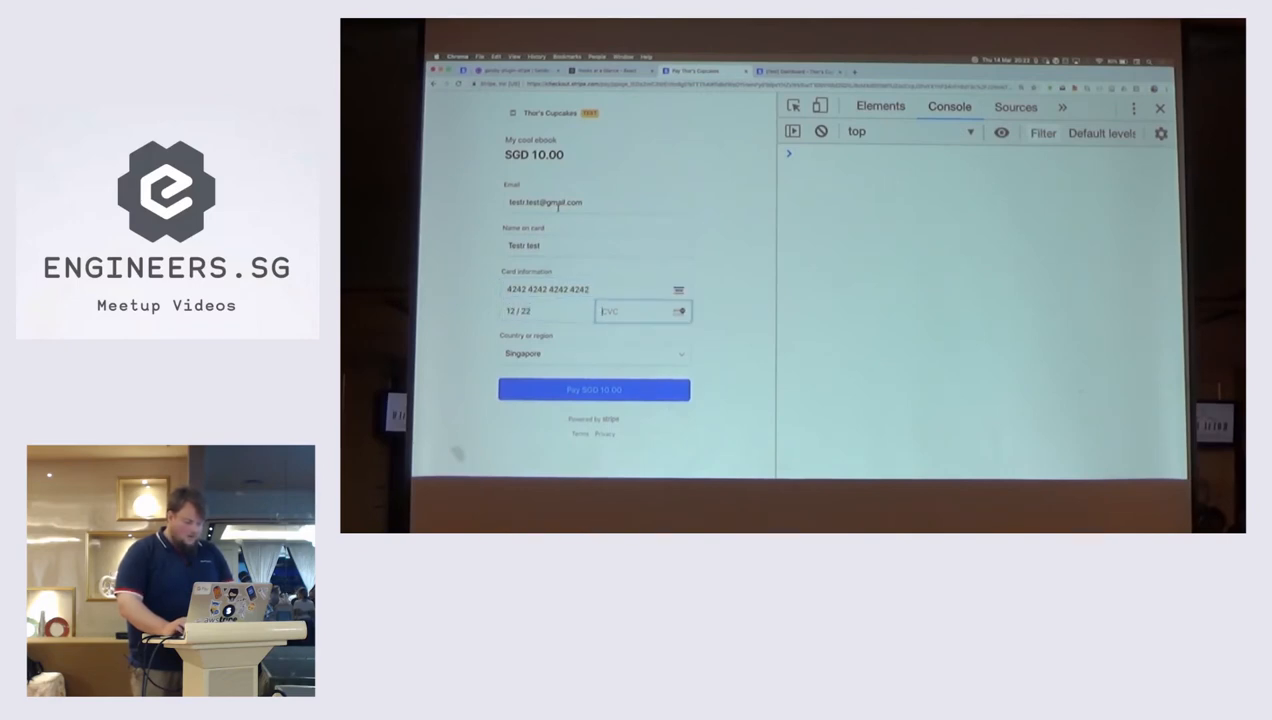
left_click(593, 389)
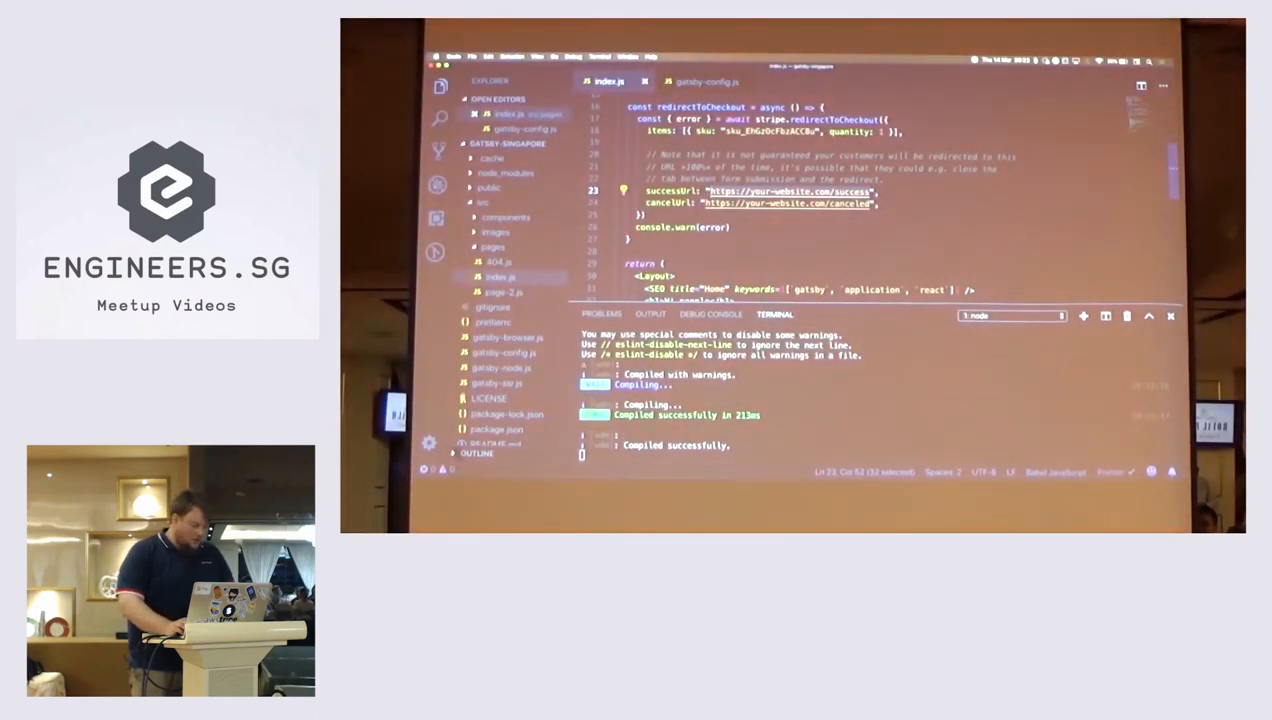
Step: Change the successUrl in index.js to a localhost:8000 address
type("loc")
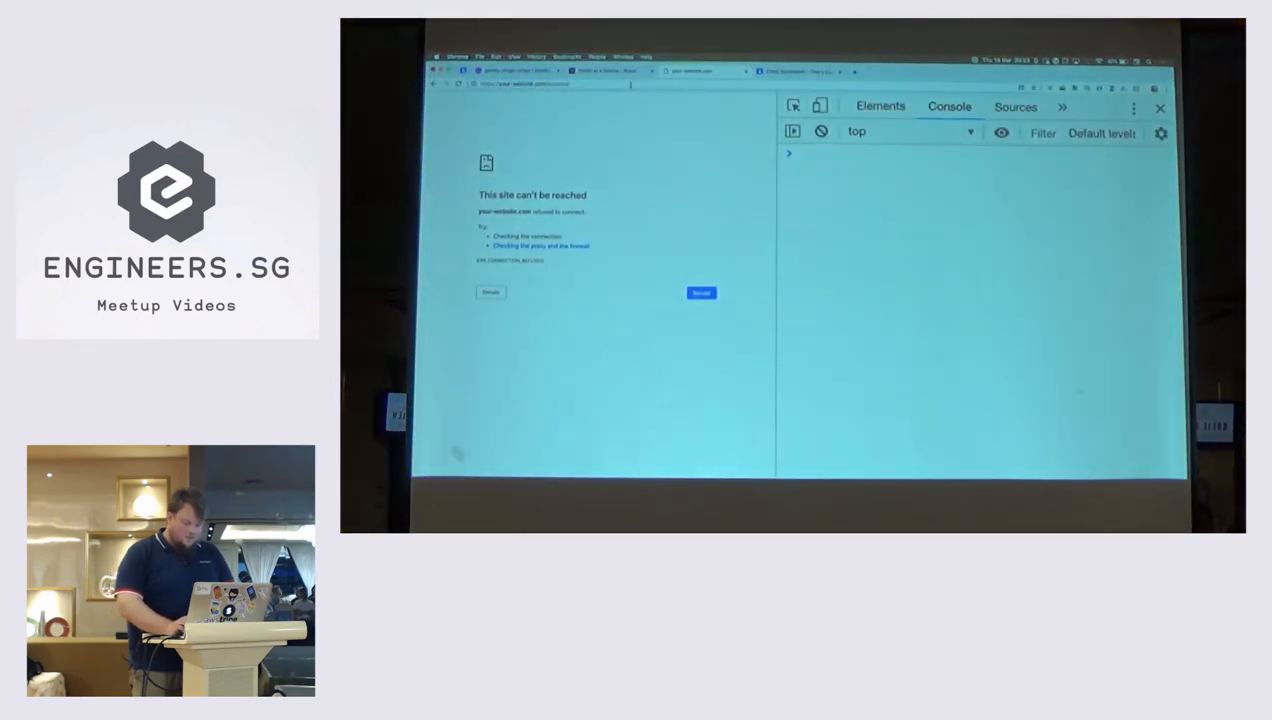
left_click(701, 292)
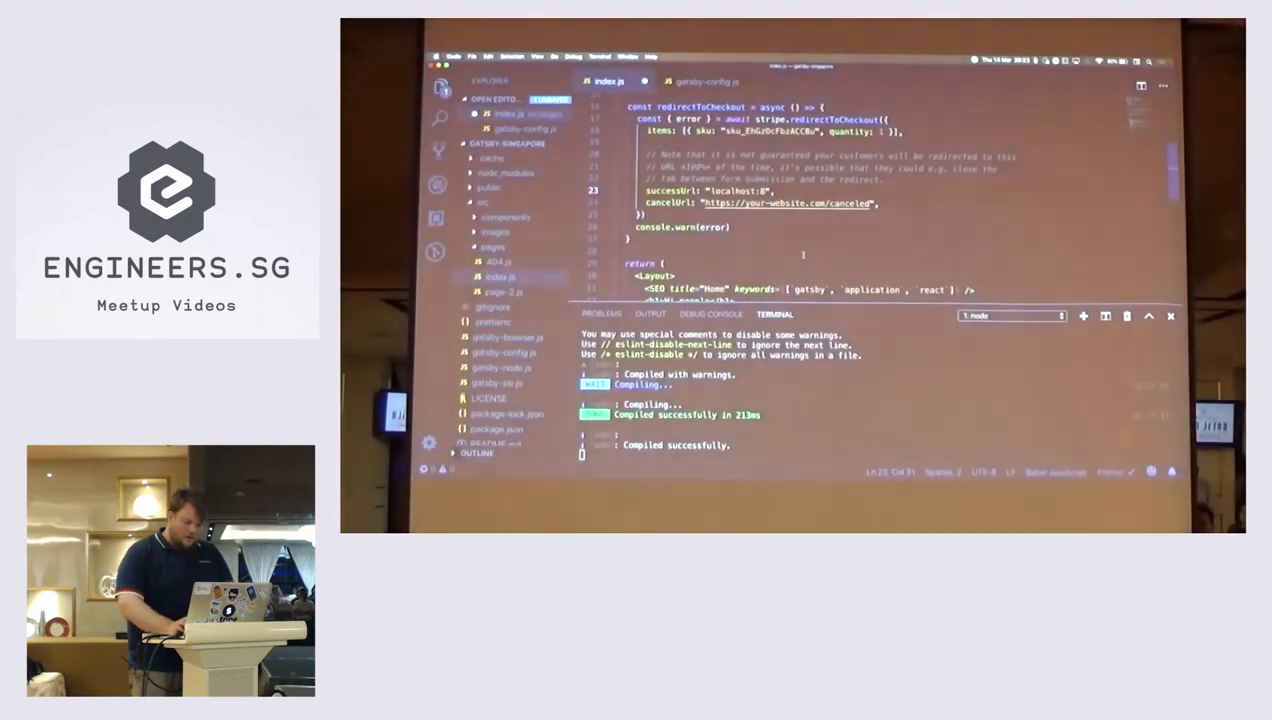
type("000/")
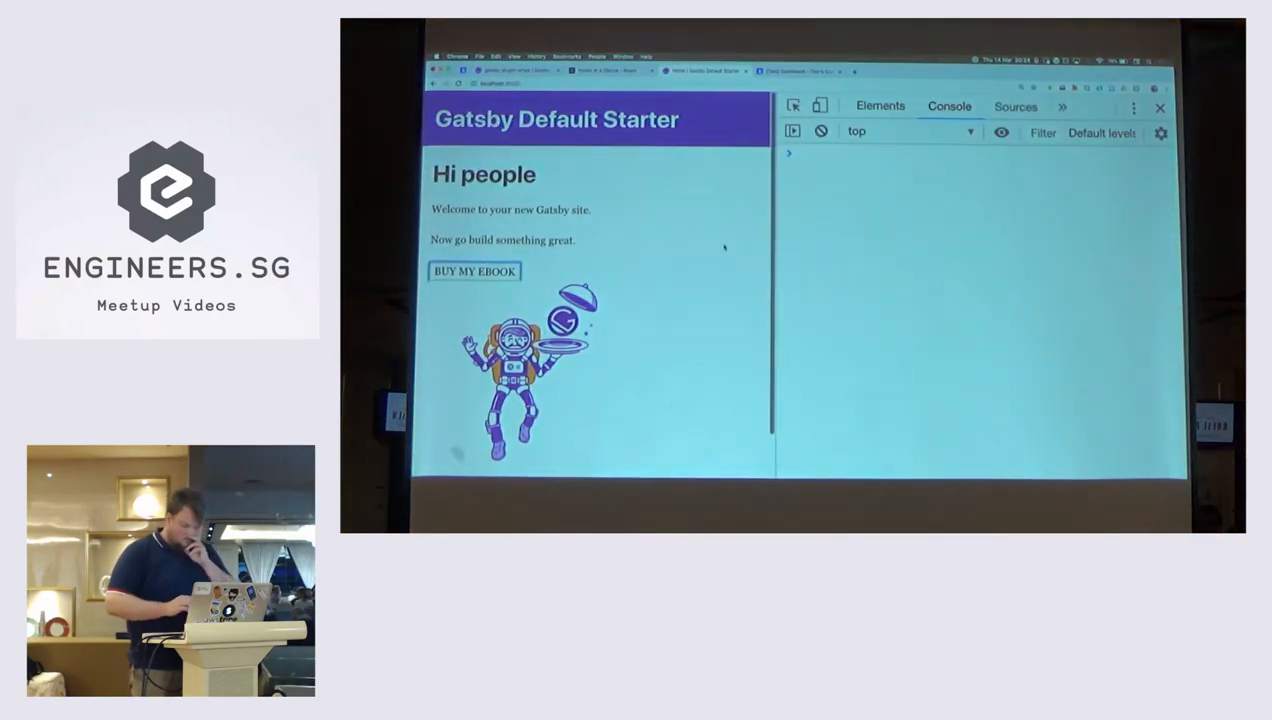
Step: Restart the ebook checkout by clicking BUY MY EBOOK on the local Gatsby site
left_click(474, 271)
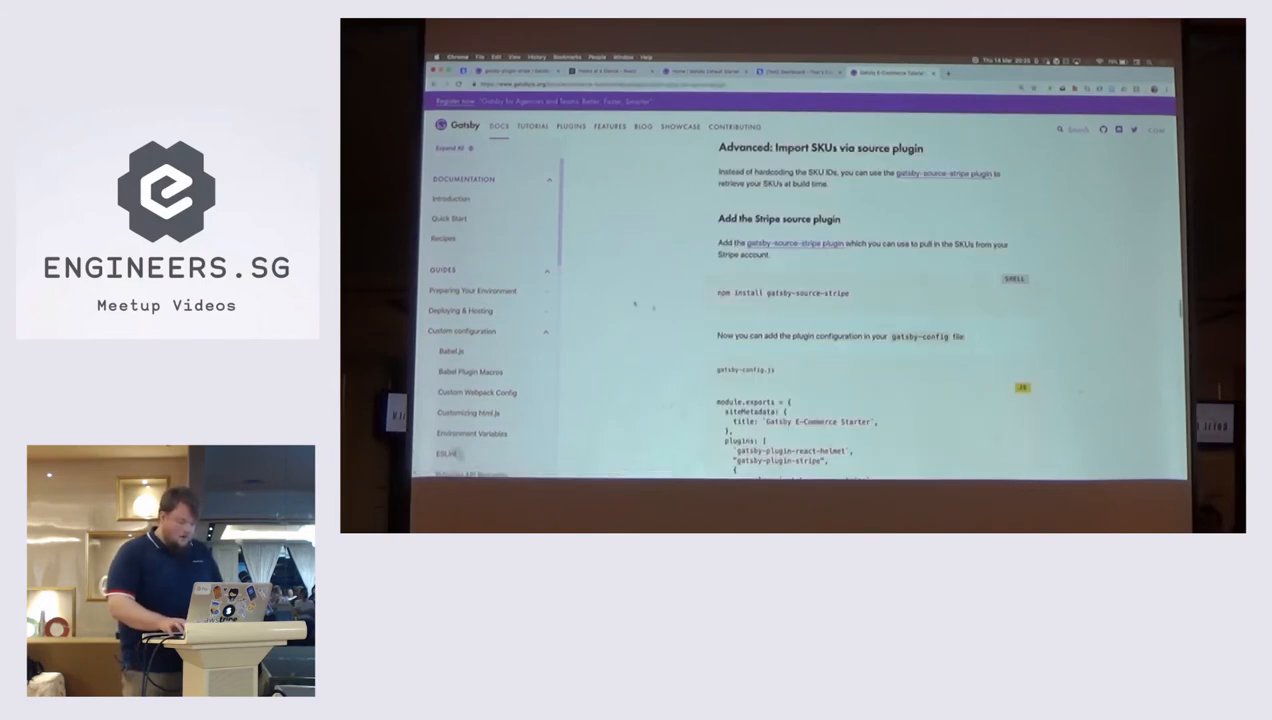
Step: Scroll the e-commerce tutorial down to the 'Add the Stripe source plugin' install and config section
scroll("down", 3)
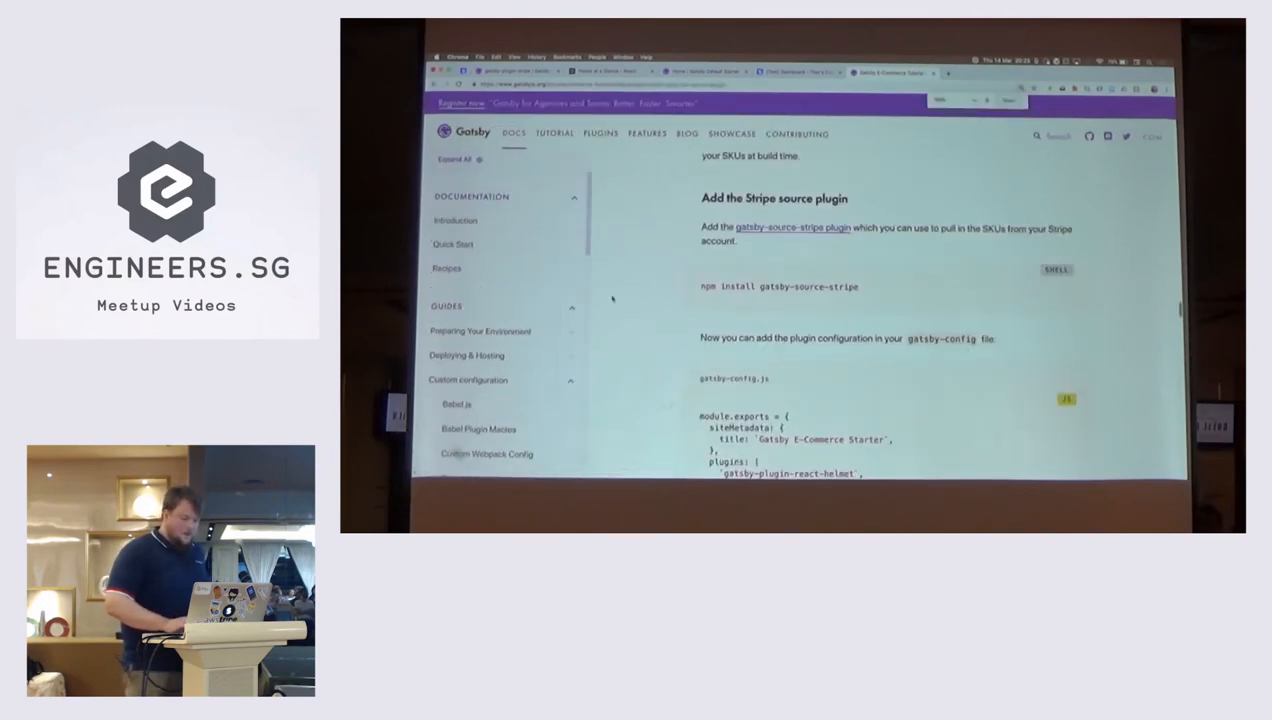
scroll("down", 3)
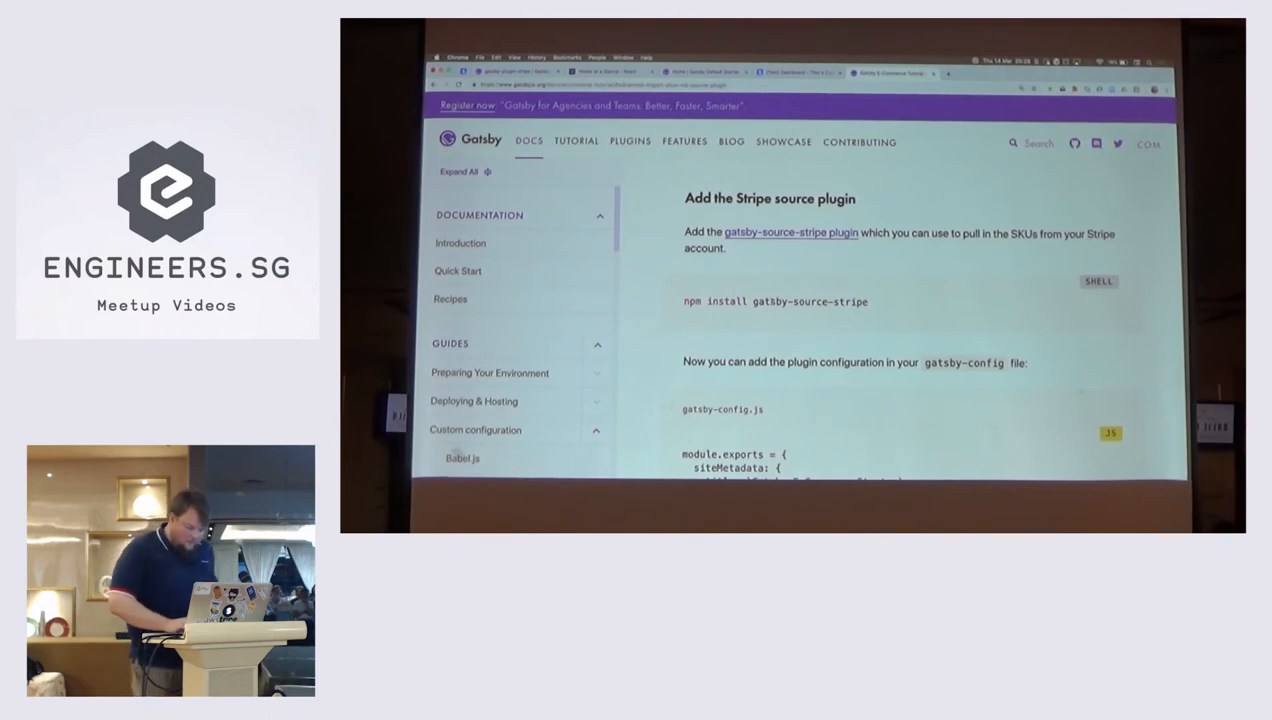
Step: Scroll past the gatsby-config options to the .env.development Stripe secret key step
scroll("down", 3)
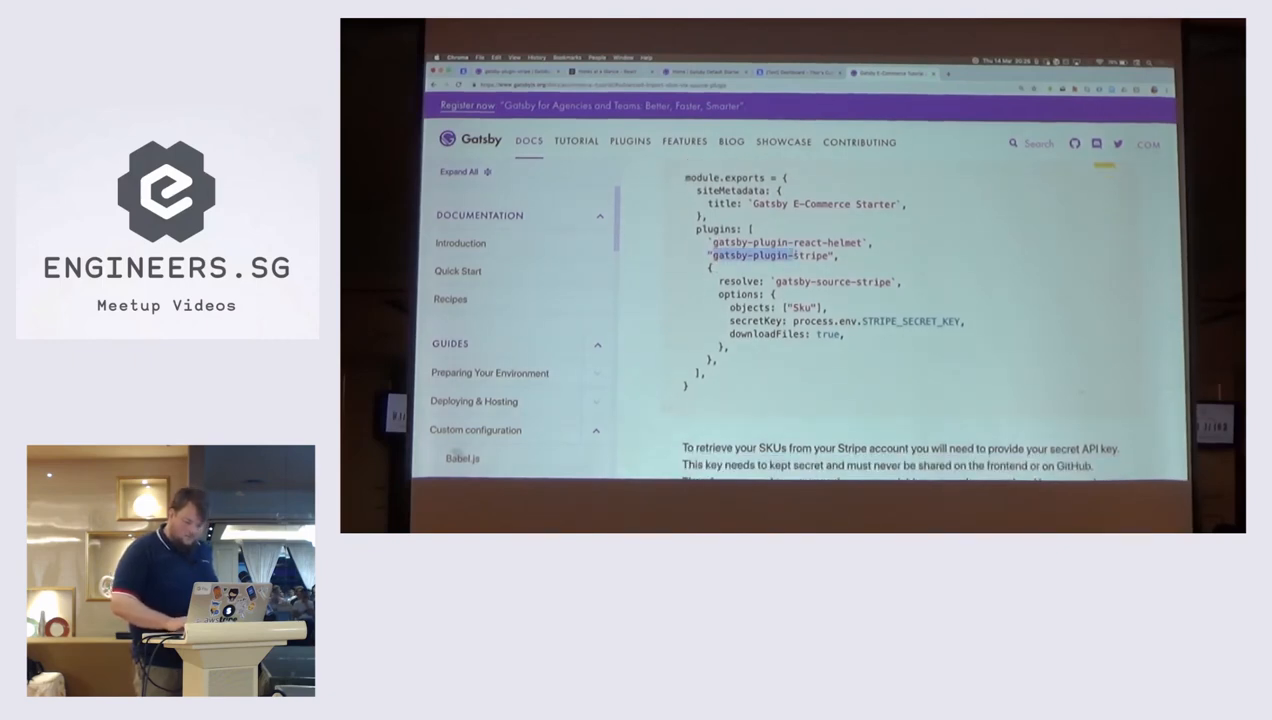
scroll("down", 3)
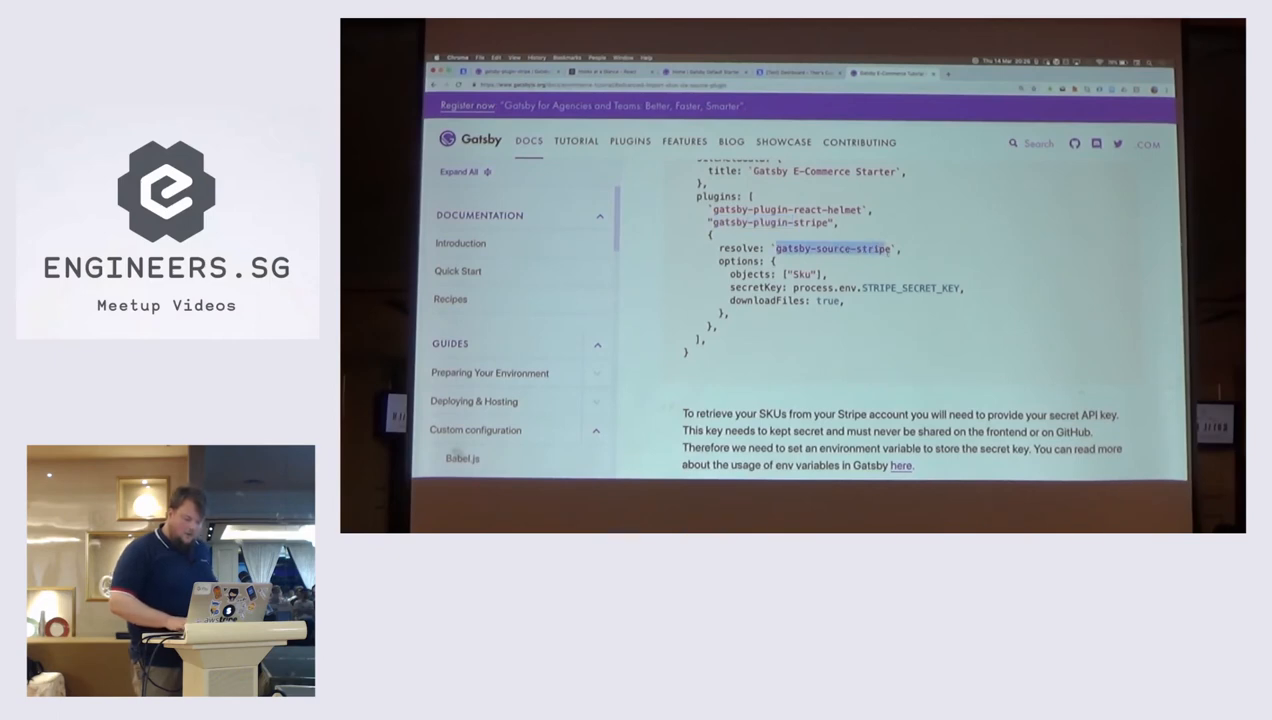
scroll("down", 3)
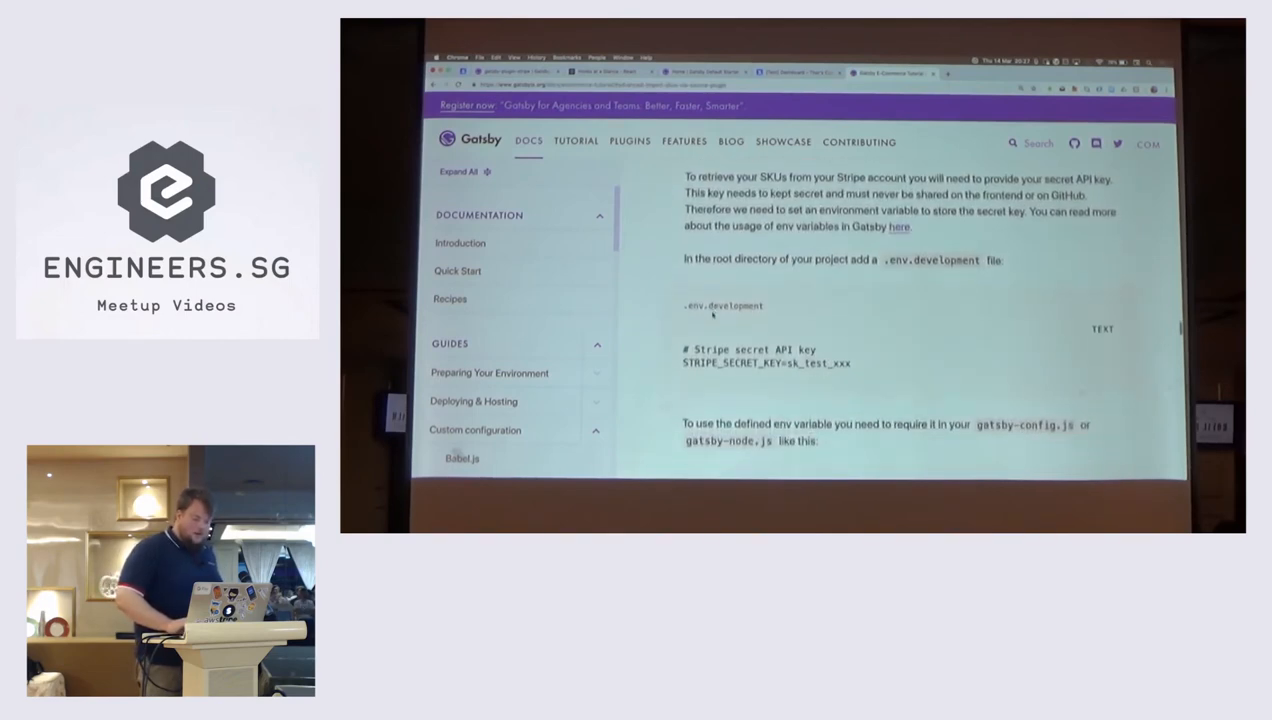
Step: Scroll past .gitignore to 'Create a component that lists your SKUs' and its Skus.js code
scroll("down", 3)
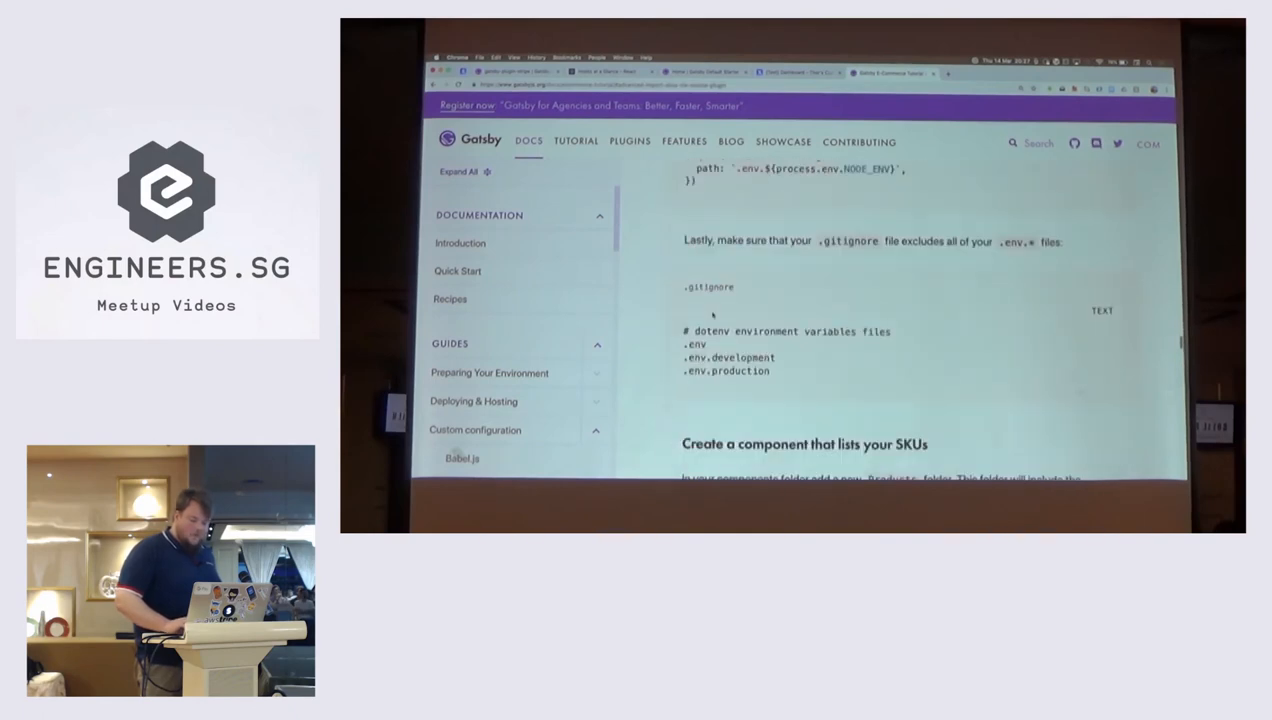
scroll("down", 3)
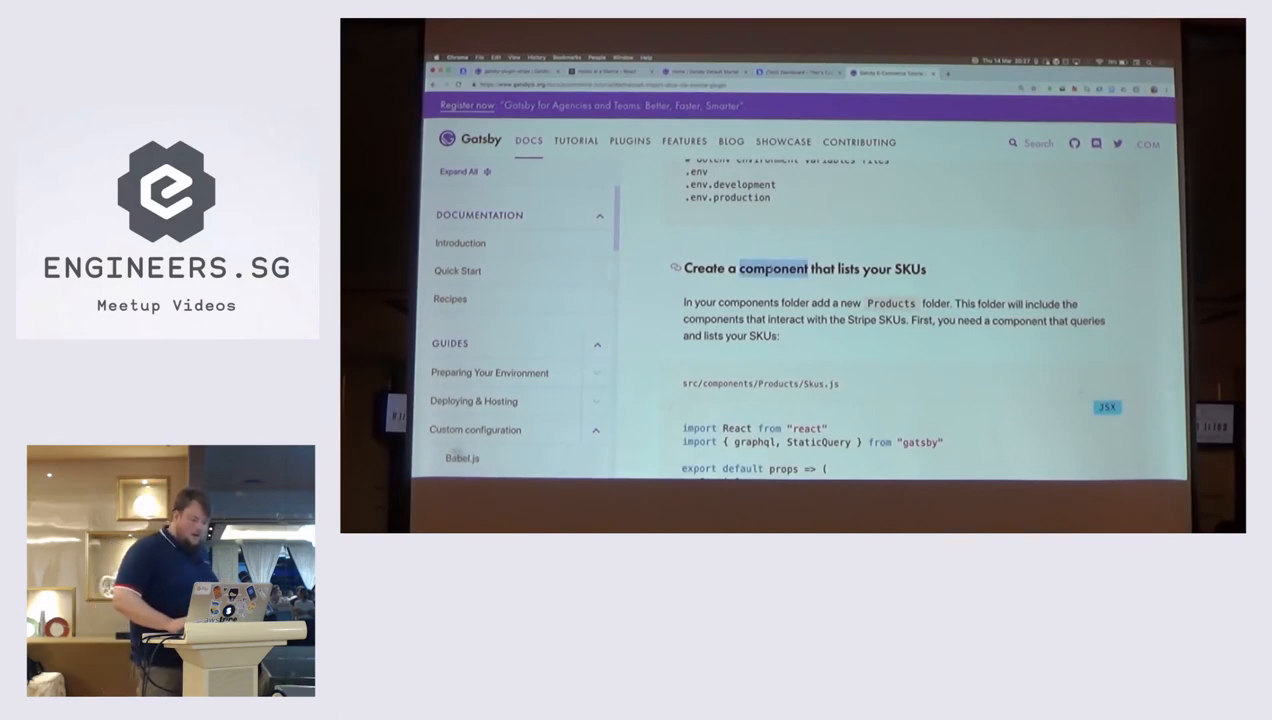
Step: Read through the Skus.js StaticQuery and render code down to the GraphiQL validation note
scroll("down", 3)
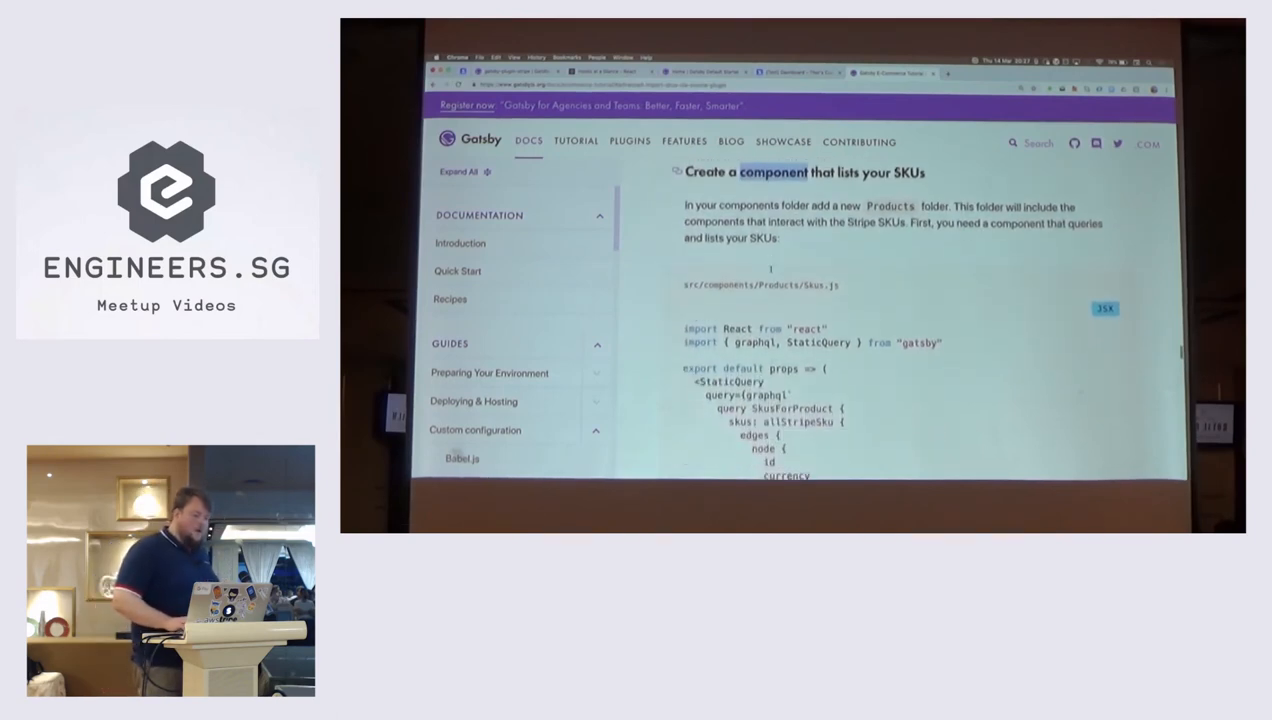
scroll("down", 3)
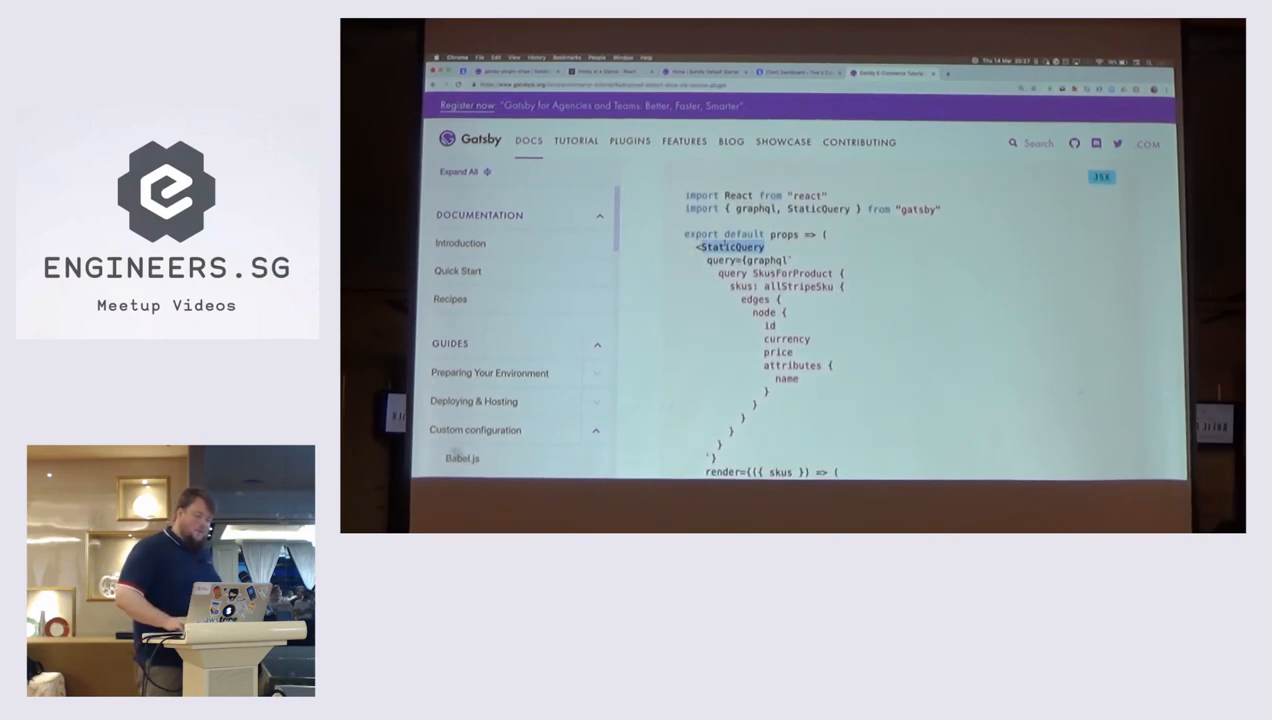
scroll("down", 3)
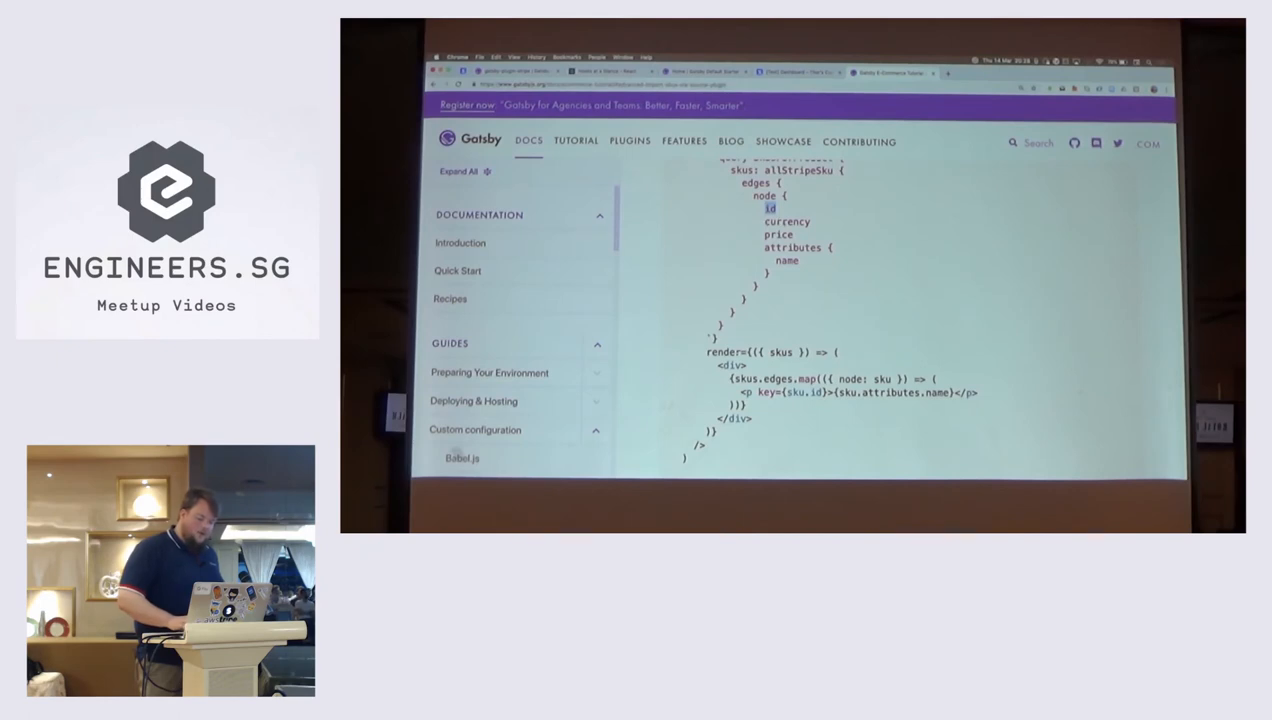
scroll("down", 3)
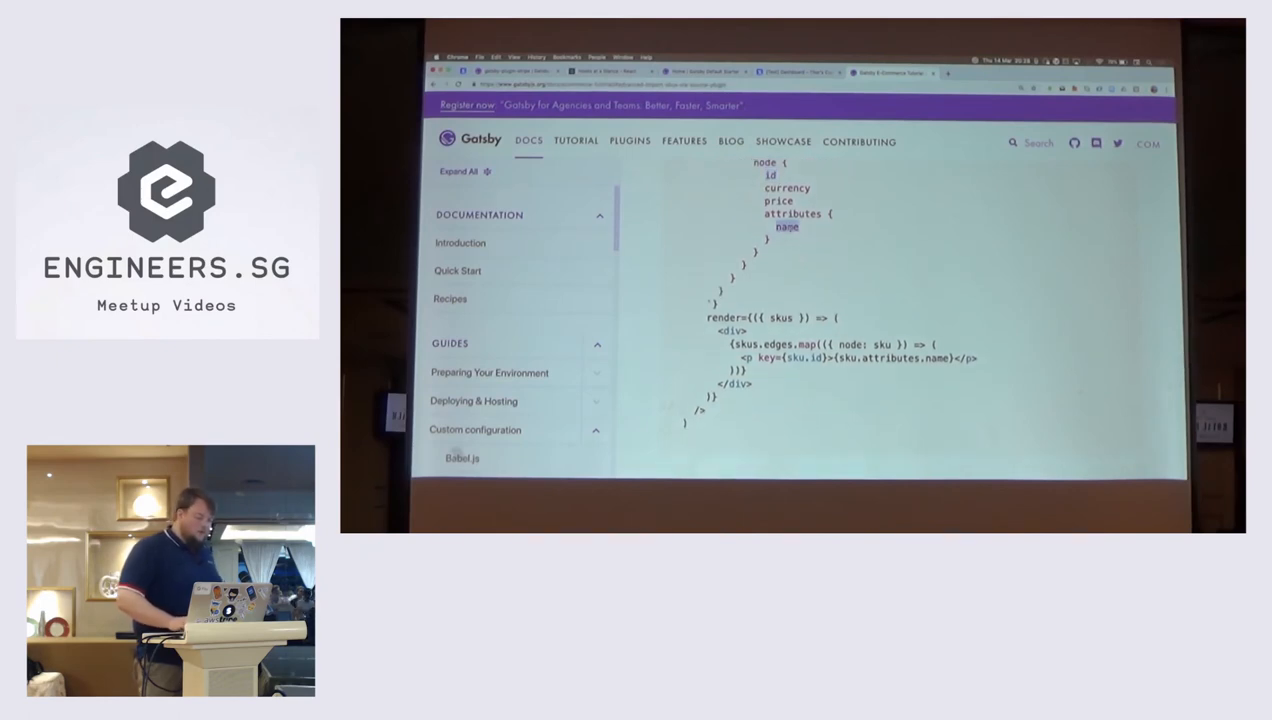
scroll("down", 3)
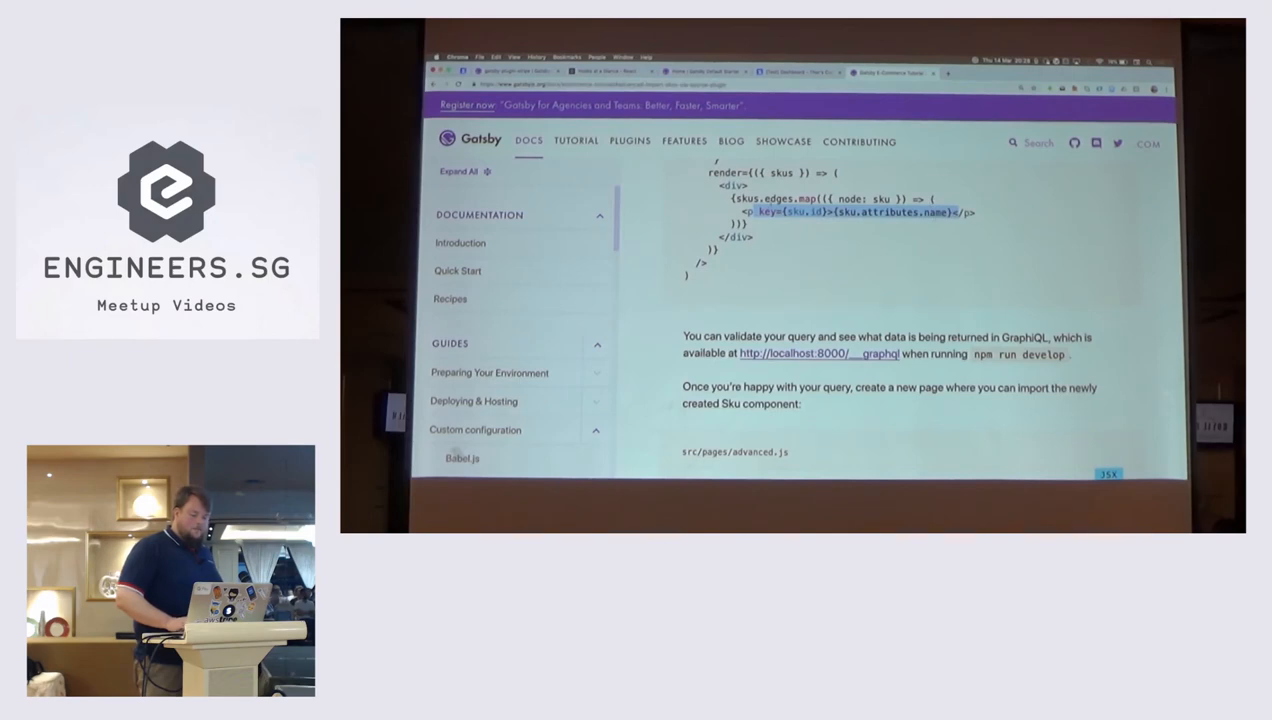
Step: Scroll past the src/pages/advanced.js example to the SkuCard component with redirectToCheckout
scroll("down", 3)
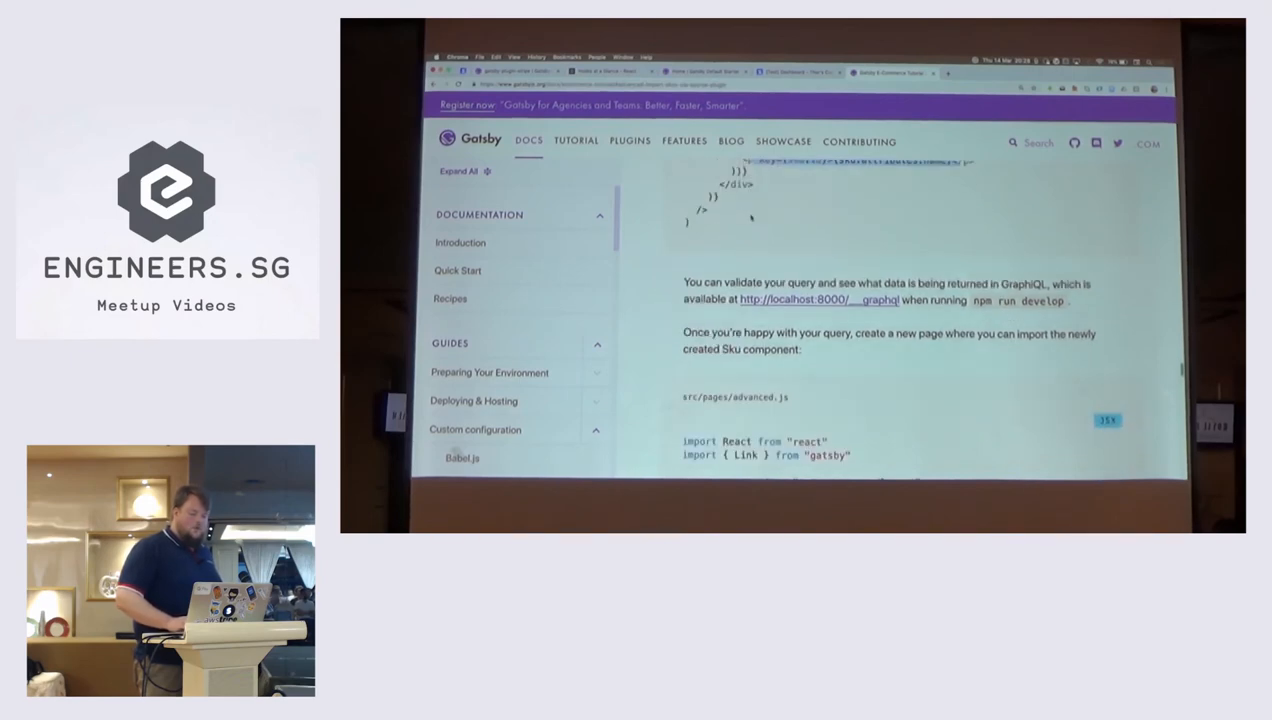
scroll("down", 3)
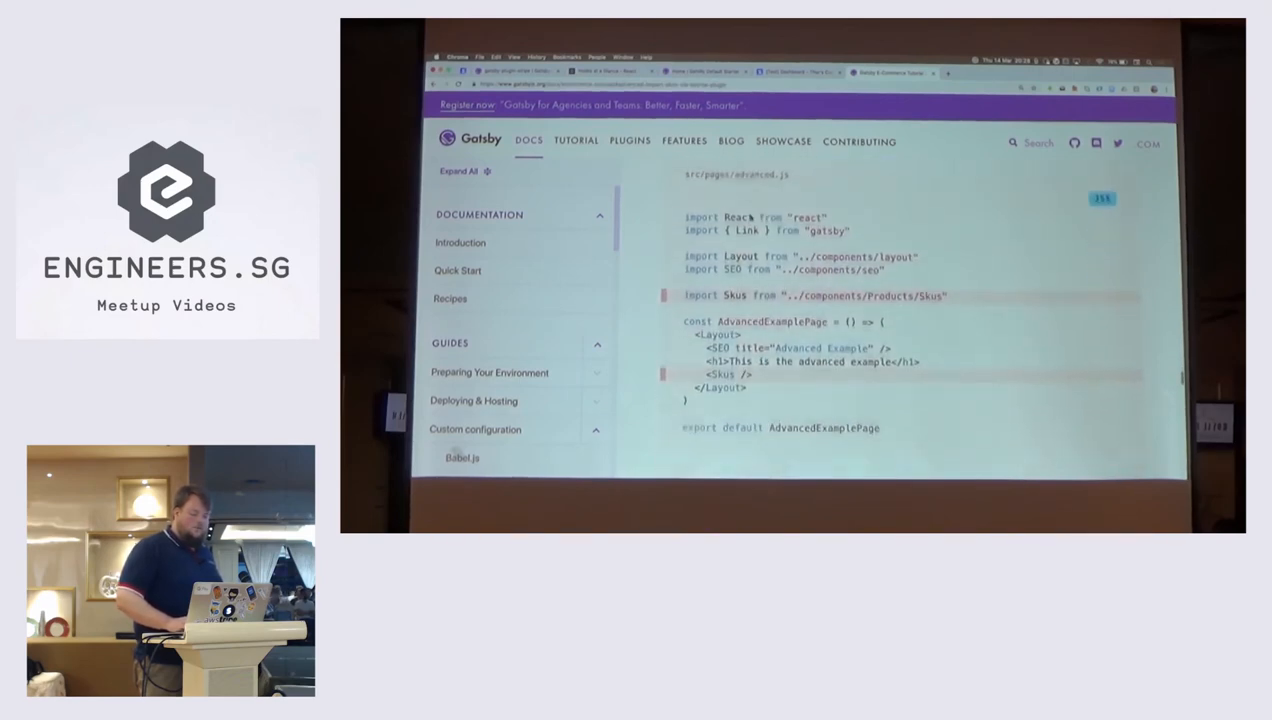
scroll("down", 3)
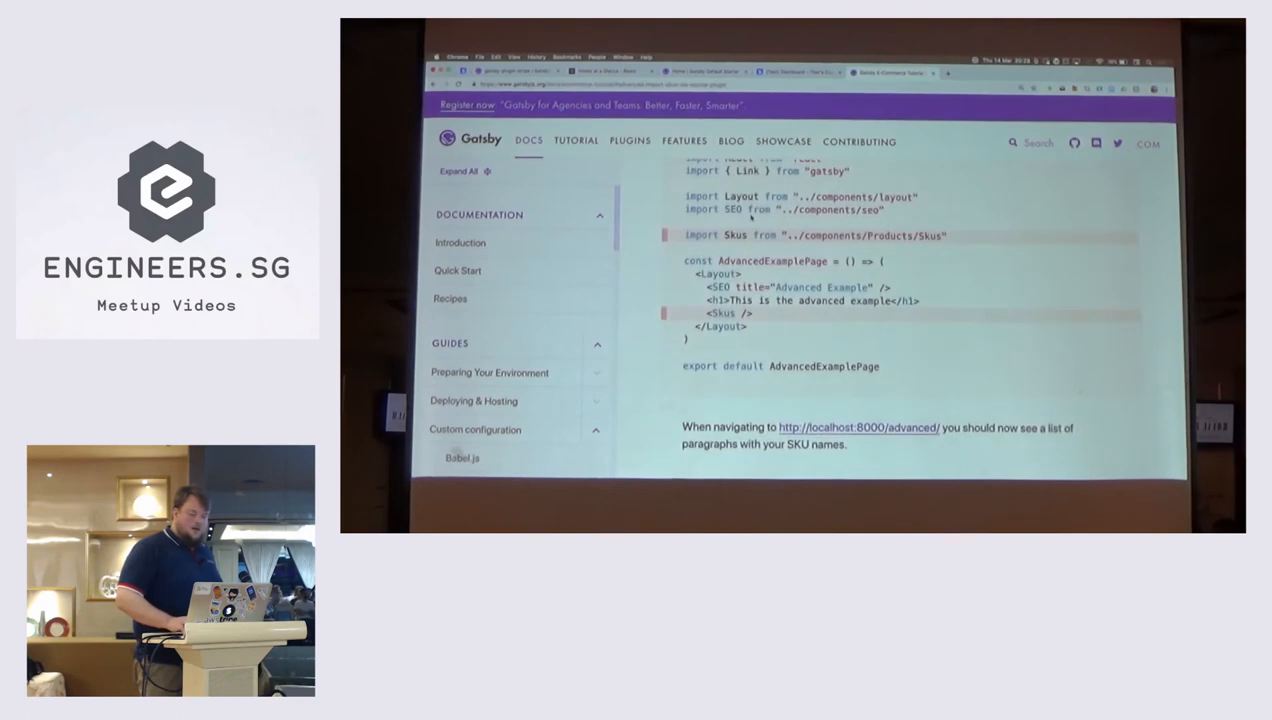
scroll("down", 3)
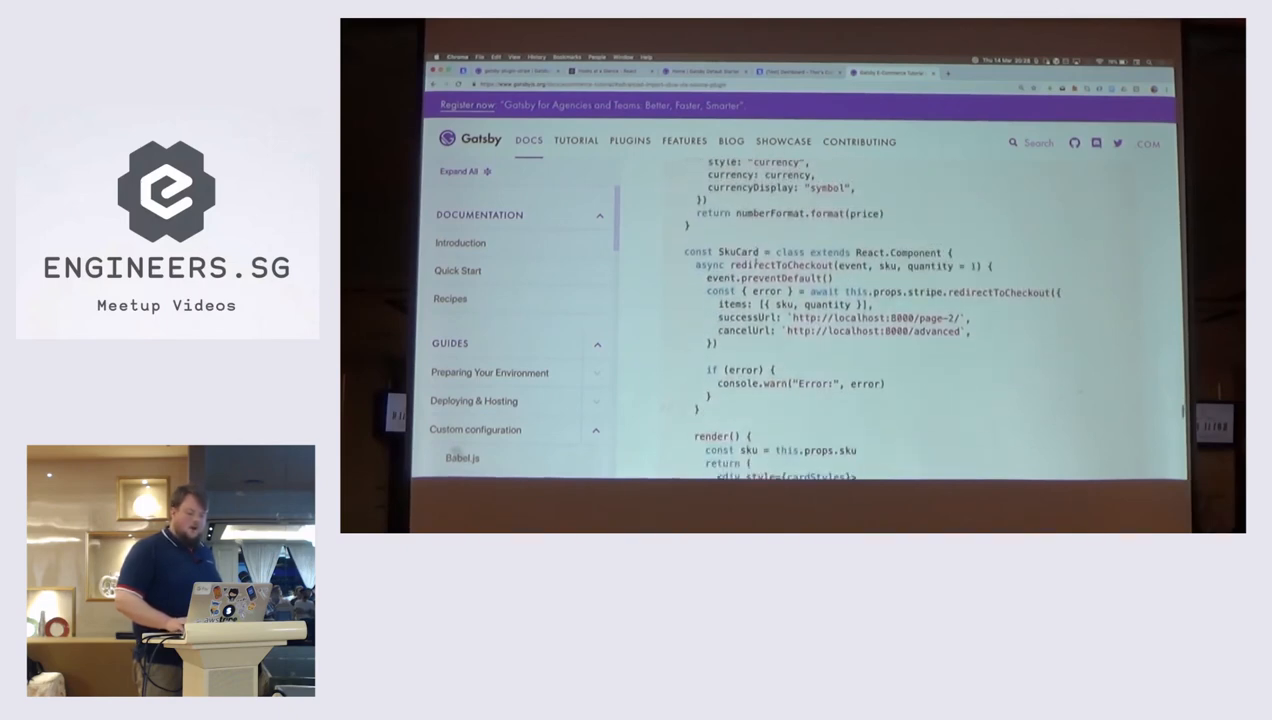
scroll("down", 3)
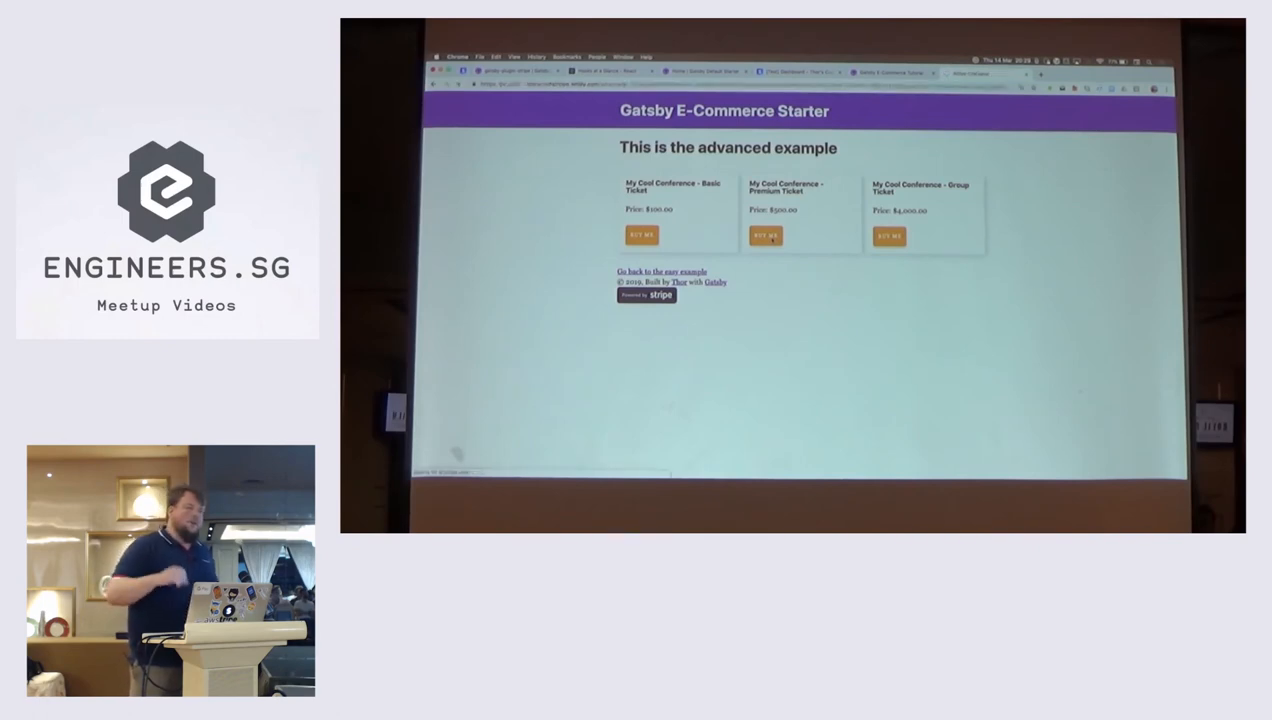
Step: View the /advanced page listing three conference ticket SKUs with prices and buy buttons
left_click(765, 235)
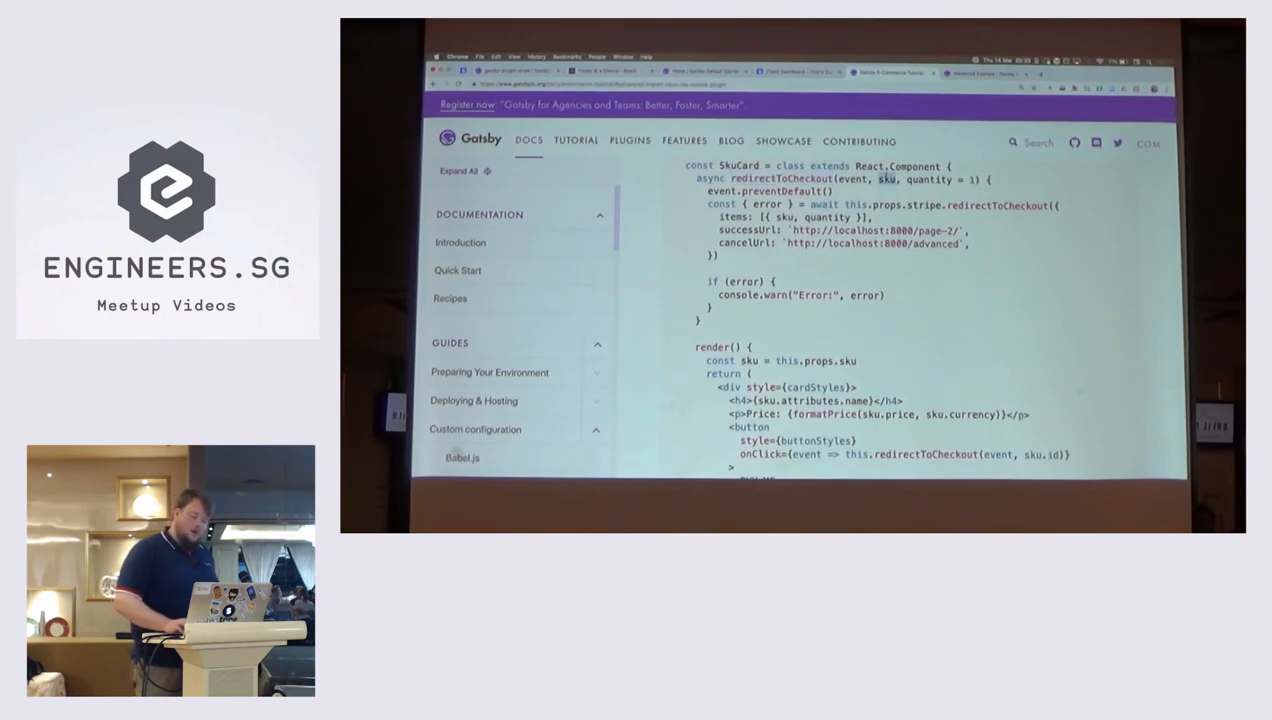
Step: Scroll to the end of SkuCard, showing the BUY ME button render and export default
scroll("down", 3)
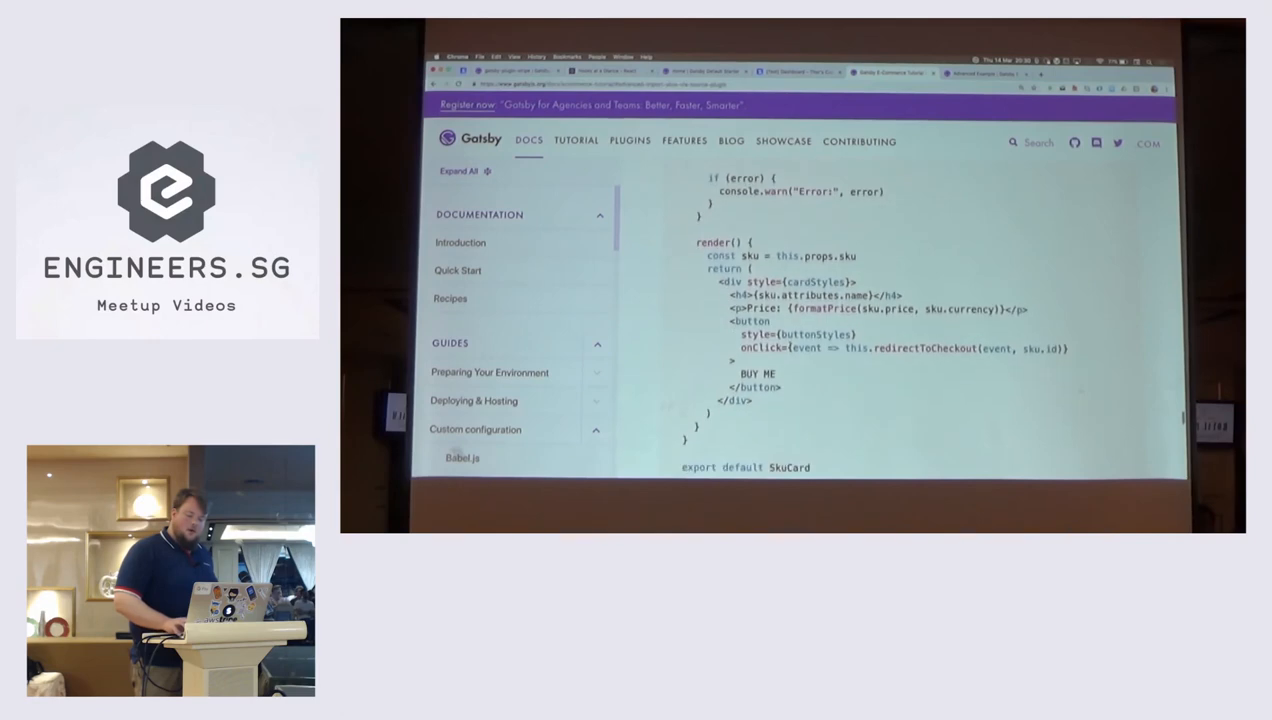